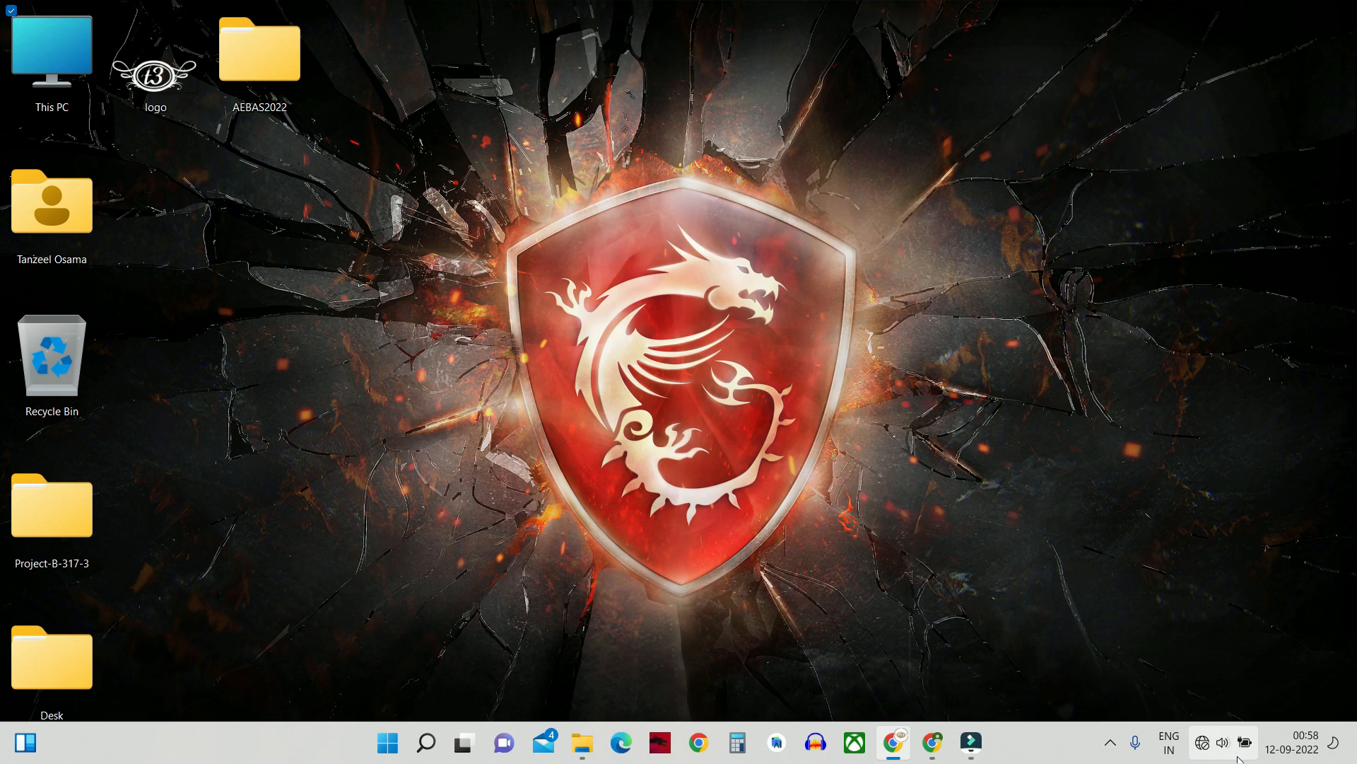
# - From the taskbar speaker icon, toggle mute off and drag the volume slider to maximum
pyautogui.click(1220, 742)
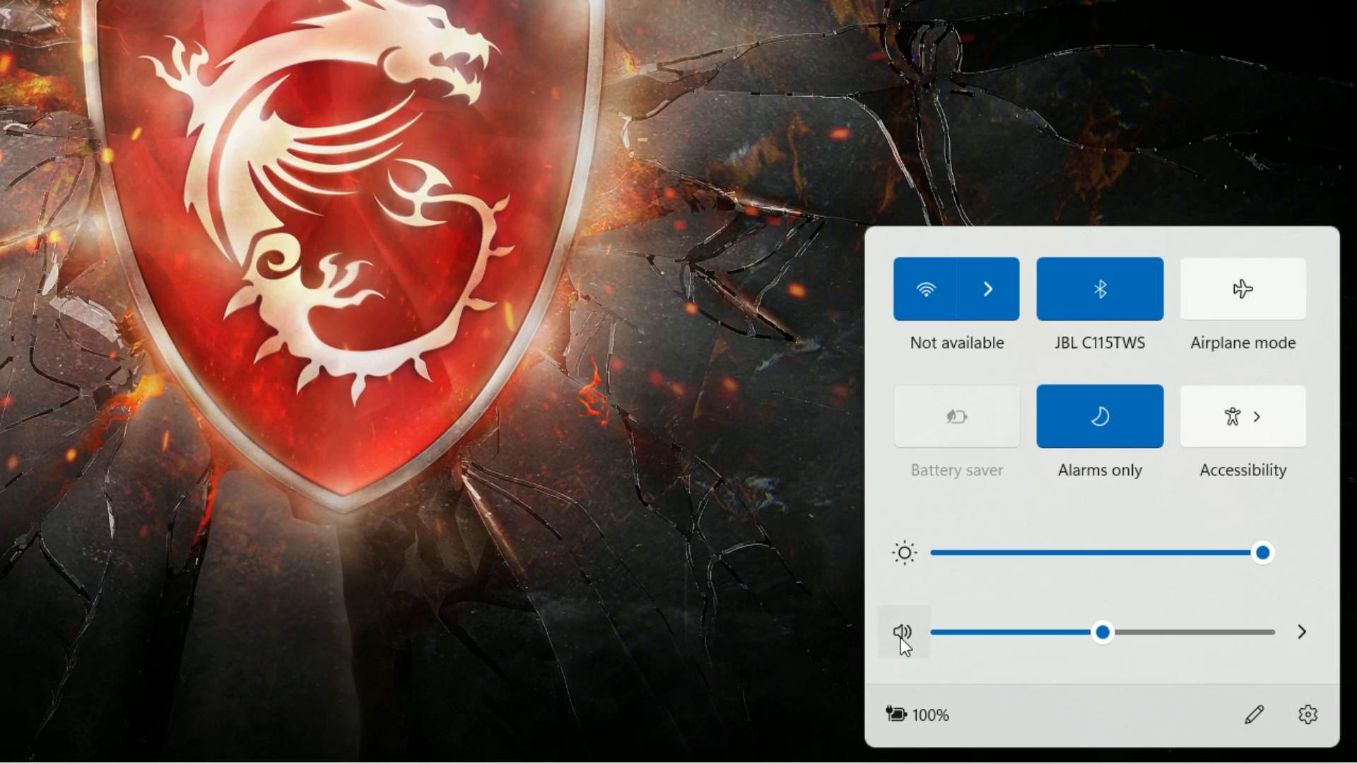
pyautogui.click(902, 632)
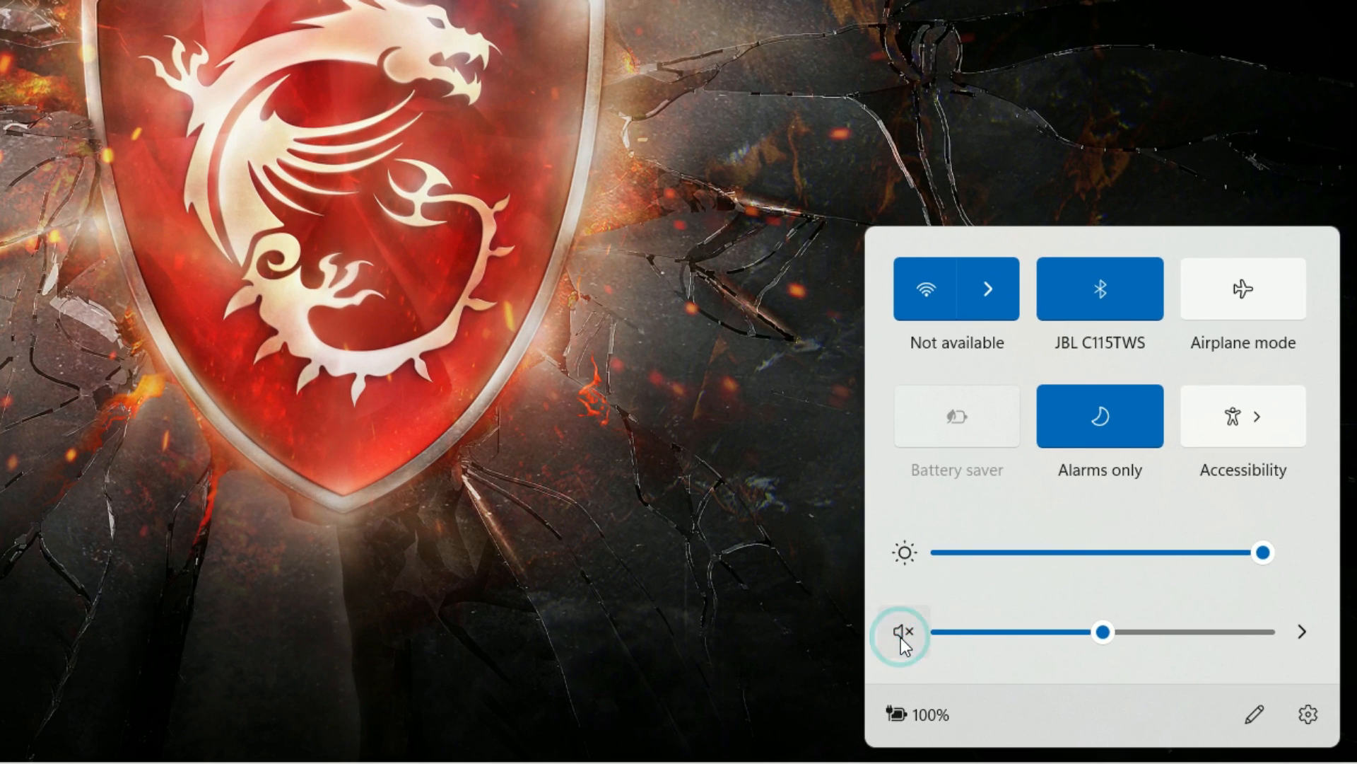
pyautogui.click(901, 632)
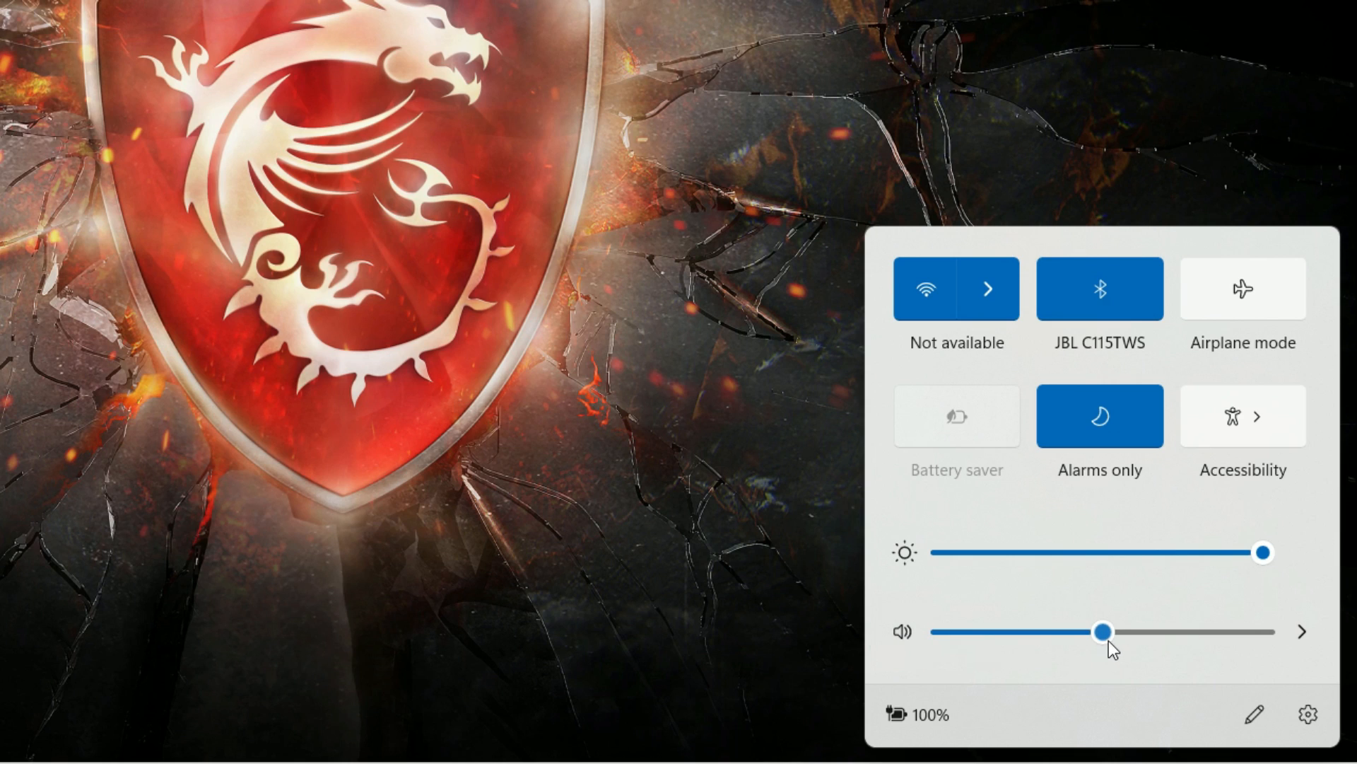
pyautogui.moveTo(1104, 631); pyautogui.dragTo(1031, 630)
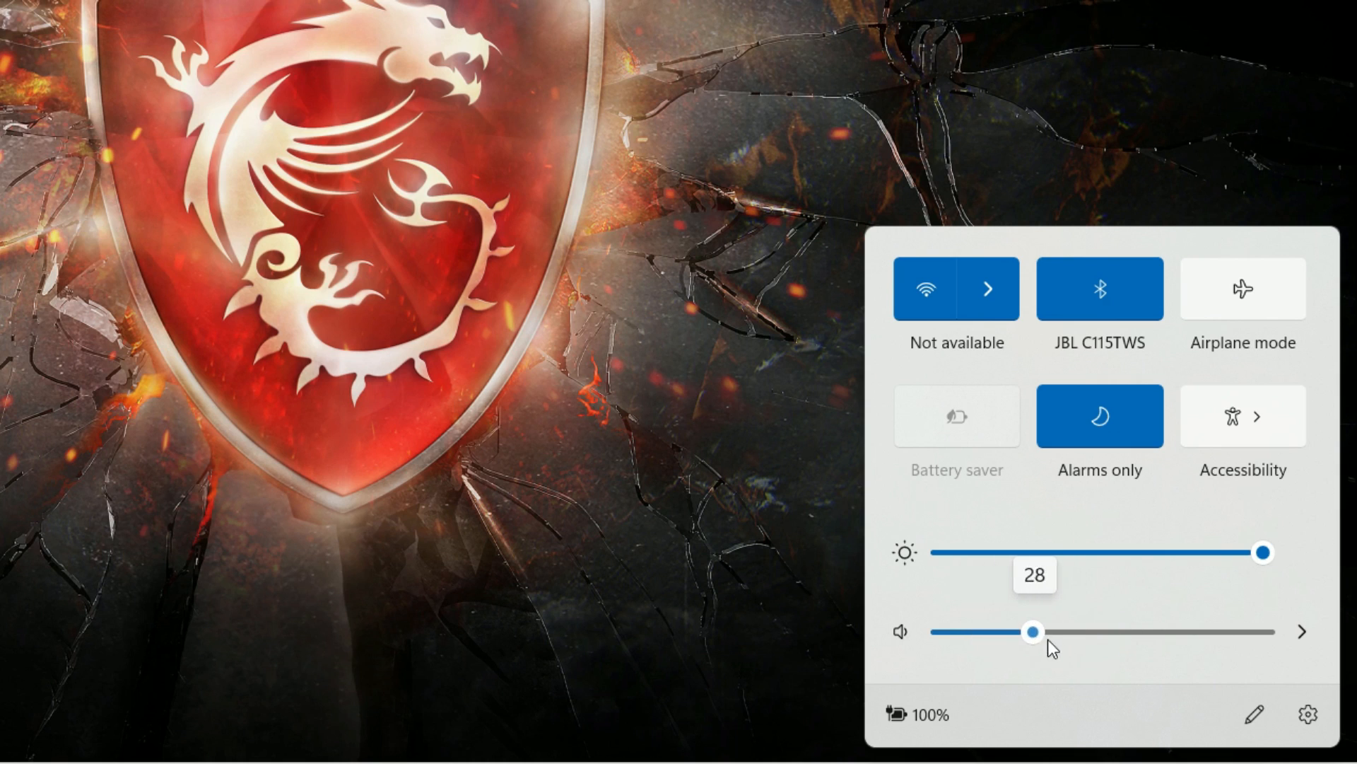
pyautogui.moveTo(1032, 630); pyautogui.dragTo(1263, 631)
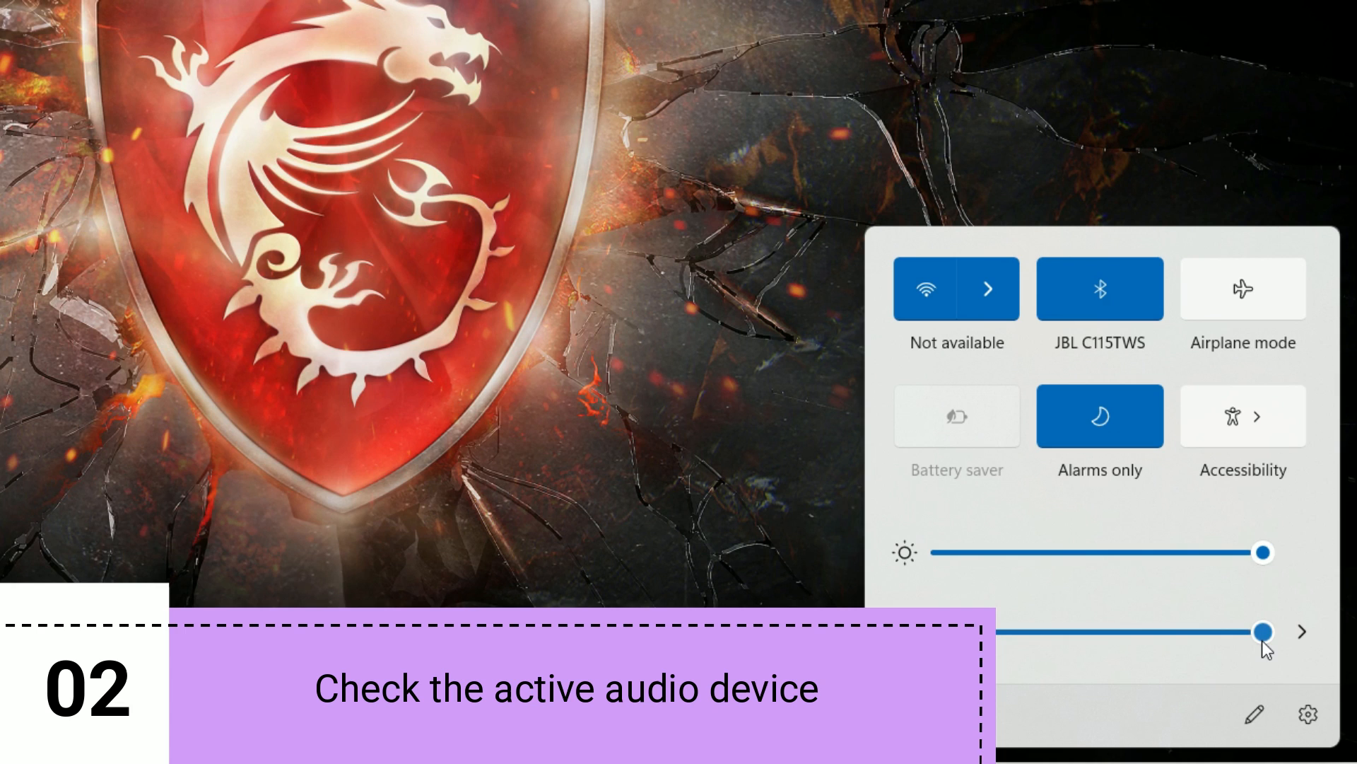
pyautogui.moveTo(1302, 645)
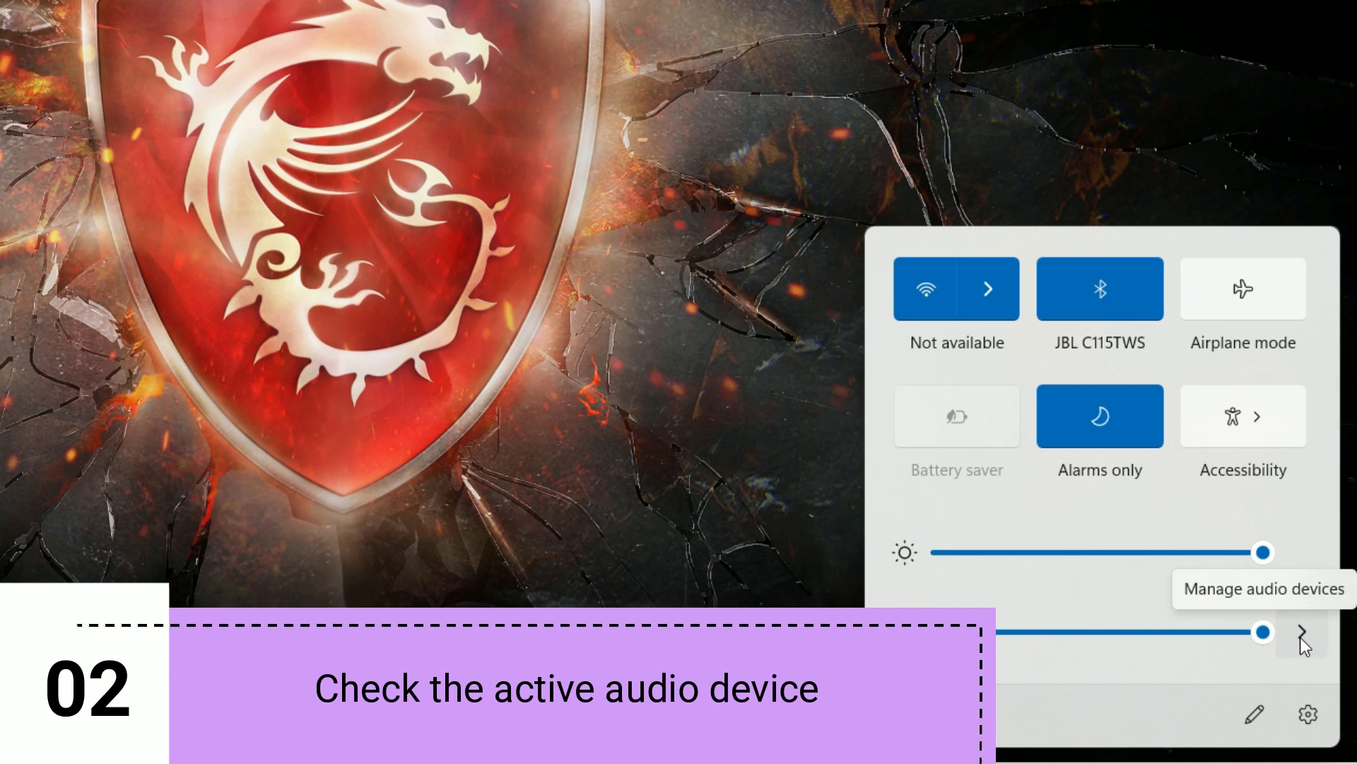
pyautogui.click(1303, 632)
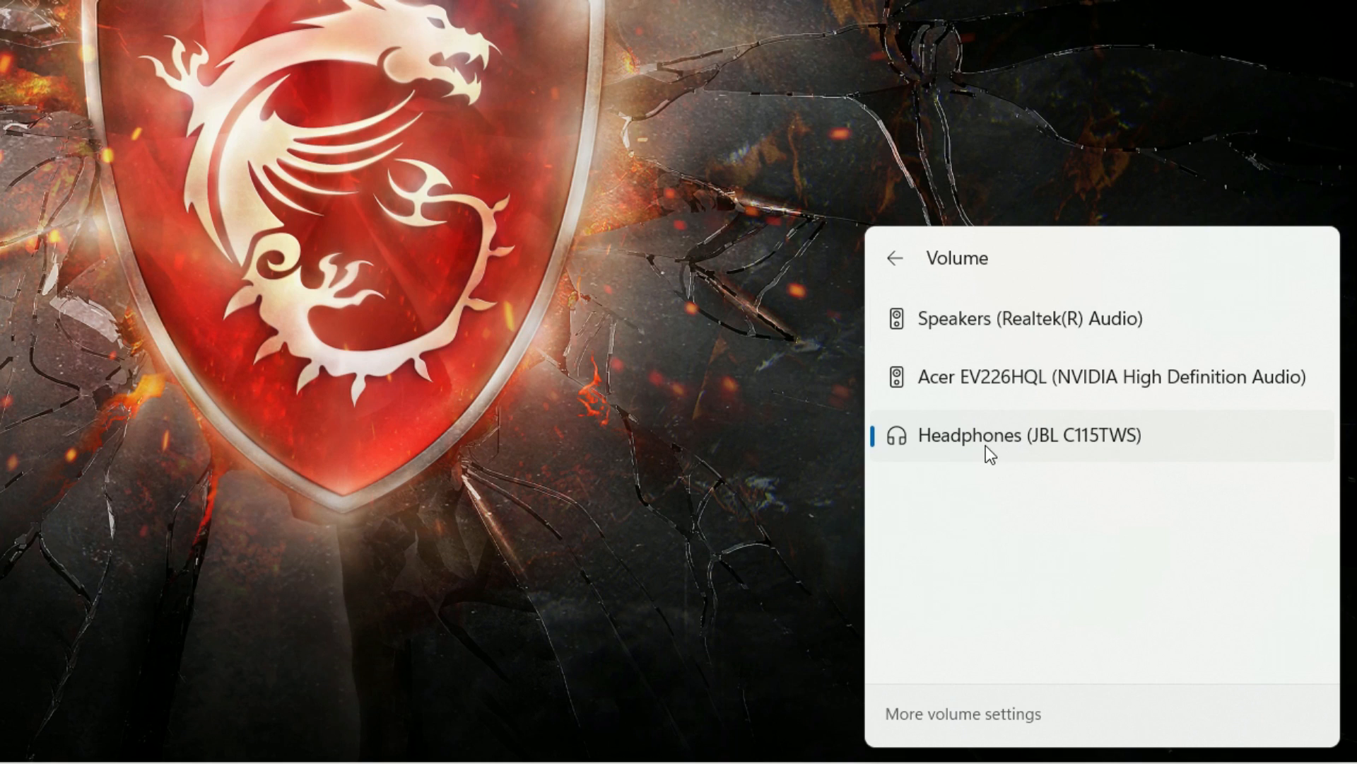
pyautogui.moveTo(1031, 459)
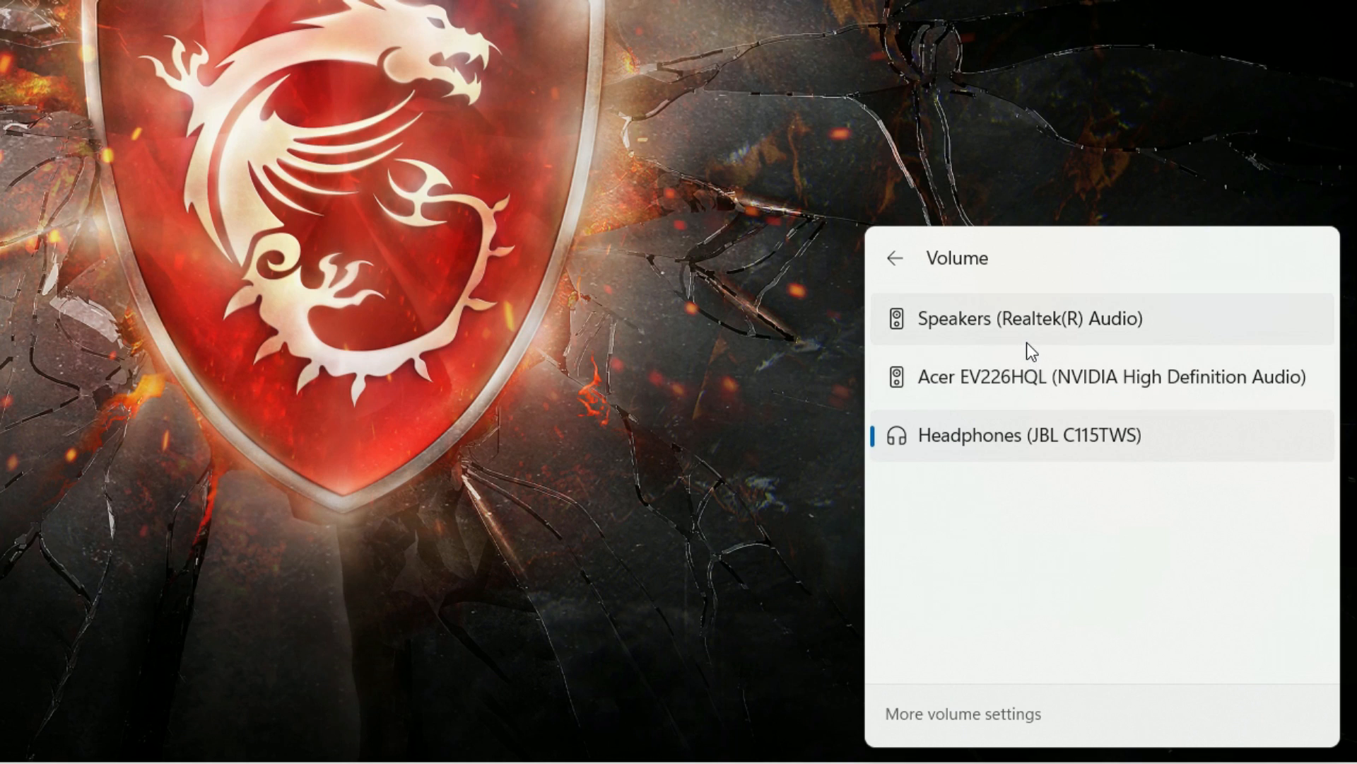
pyautogui.moveTo(1039, 345)
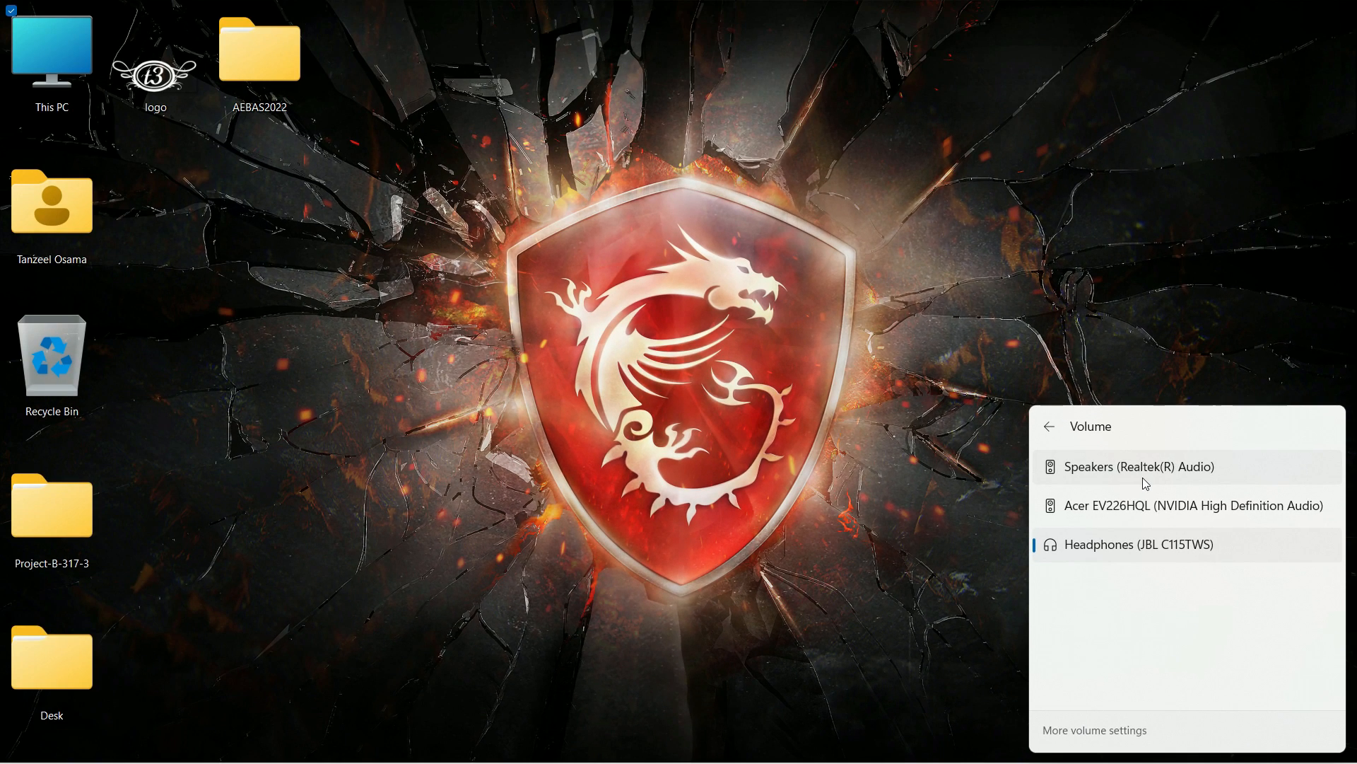
pyautogui.moveTo(1137, 510)
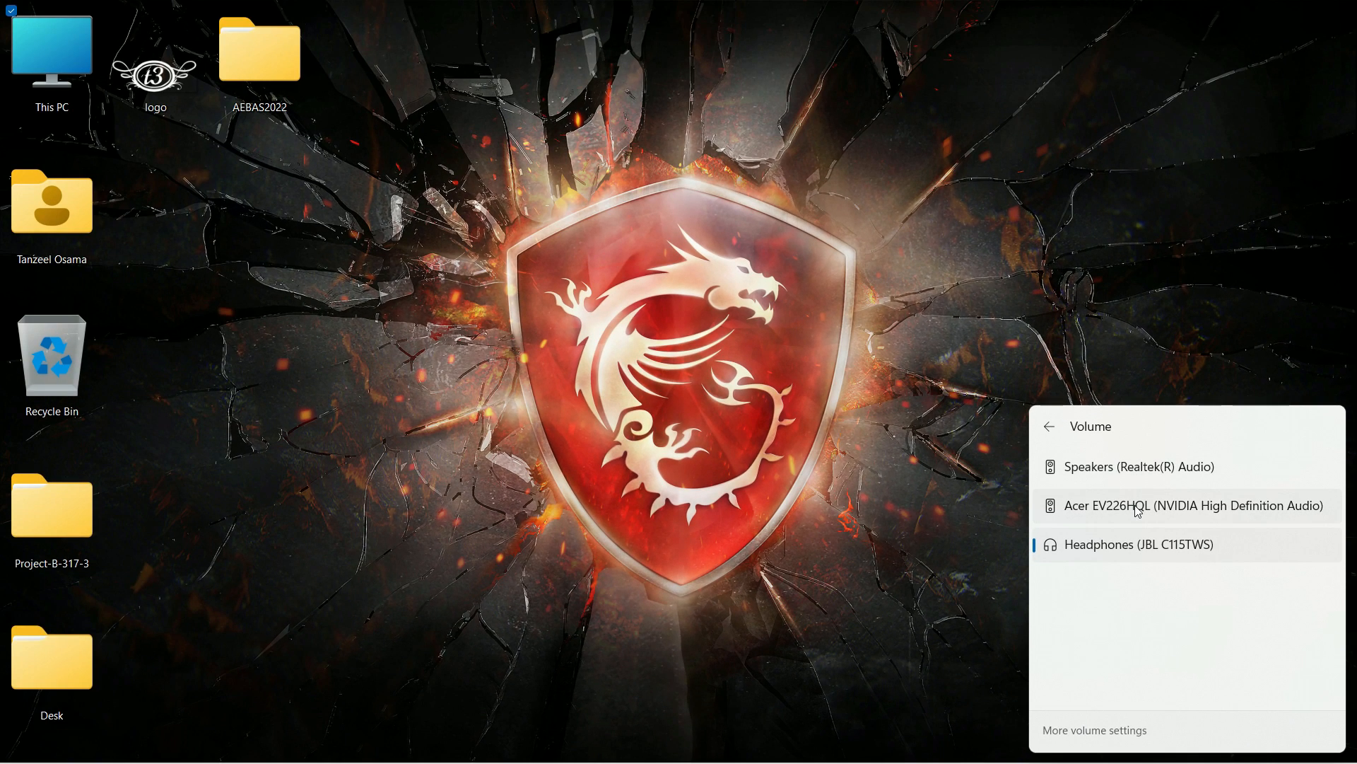
pyautogui.moveTo(1059, 433)
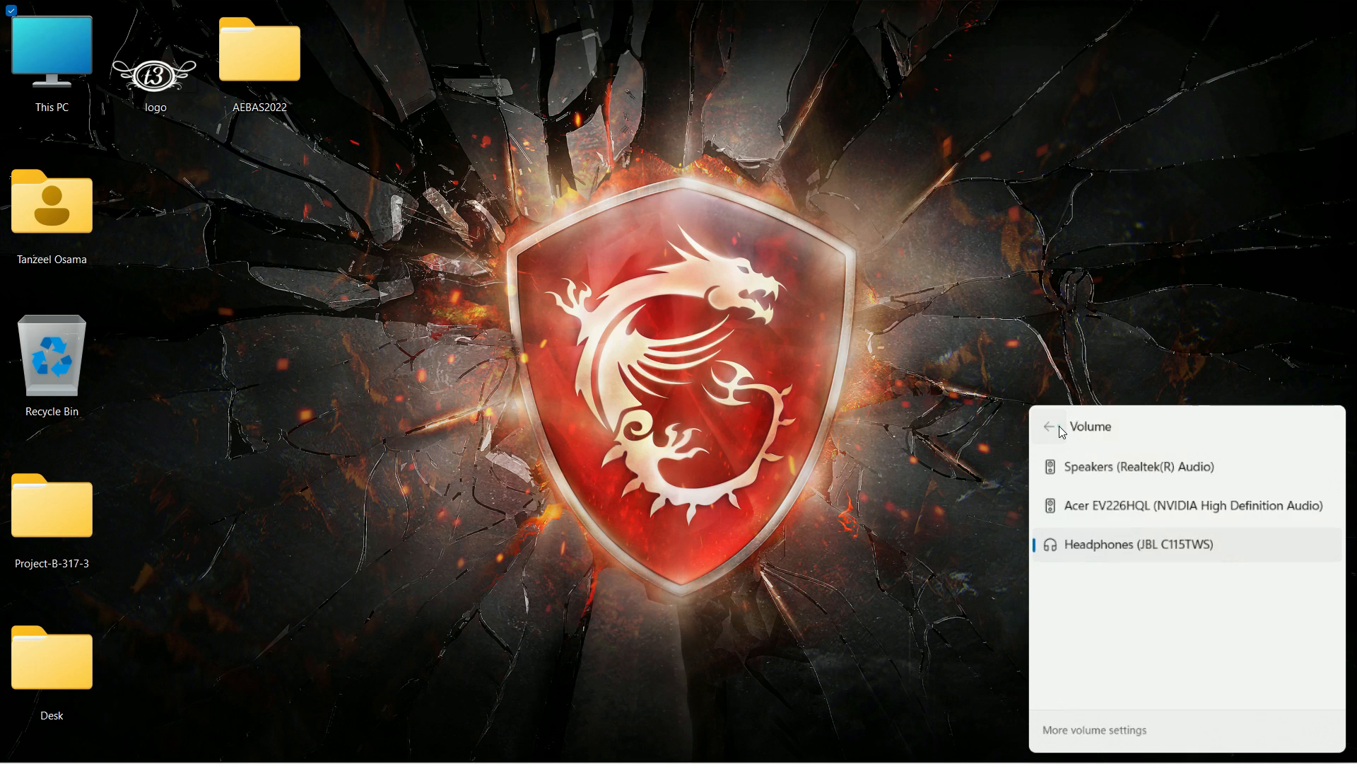
pyautogui.click(1043, 426)
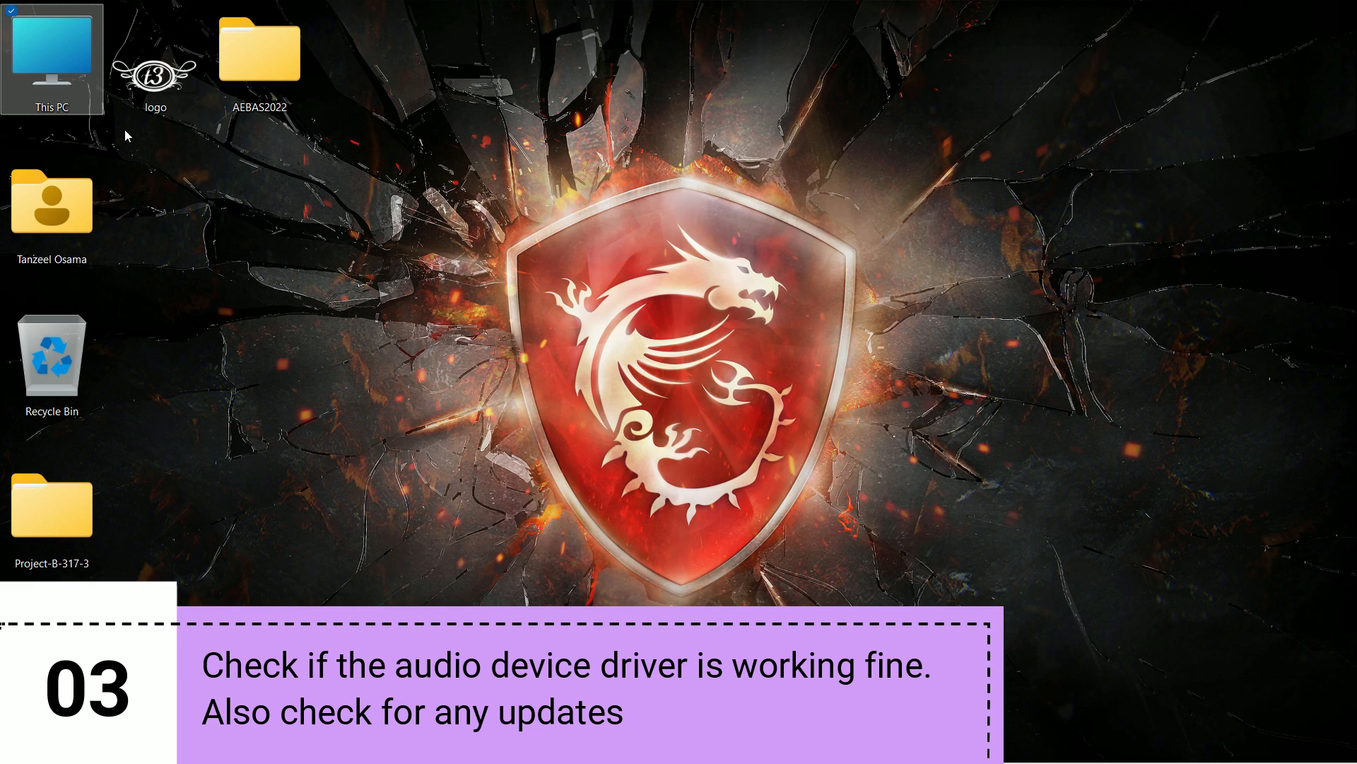
# - Reach the About page via This PC Properties and scroll to Related settings
pyautogui.rightClick(51, 57)
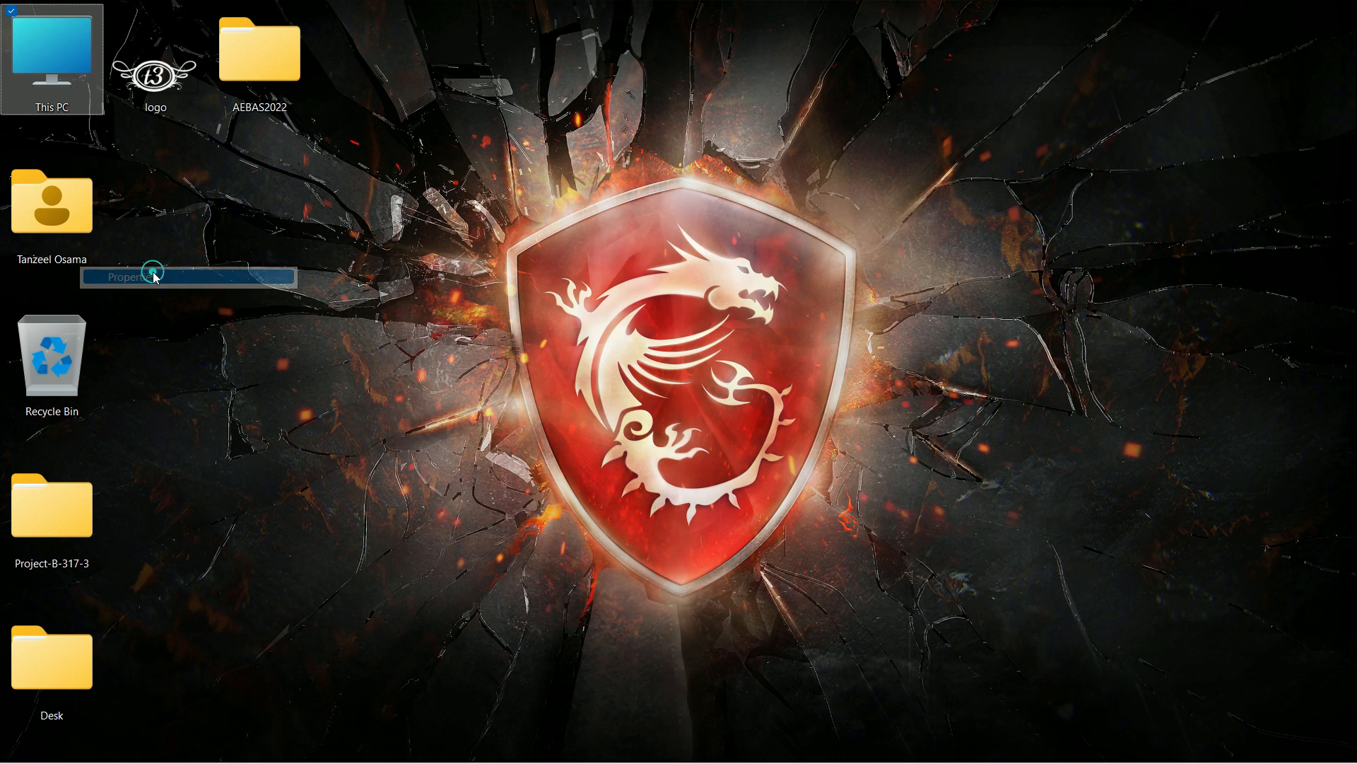
pyautogui.click(141, 277)
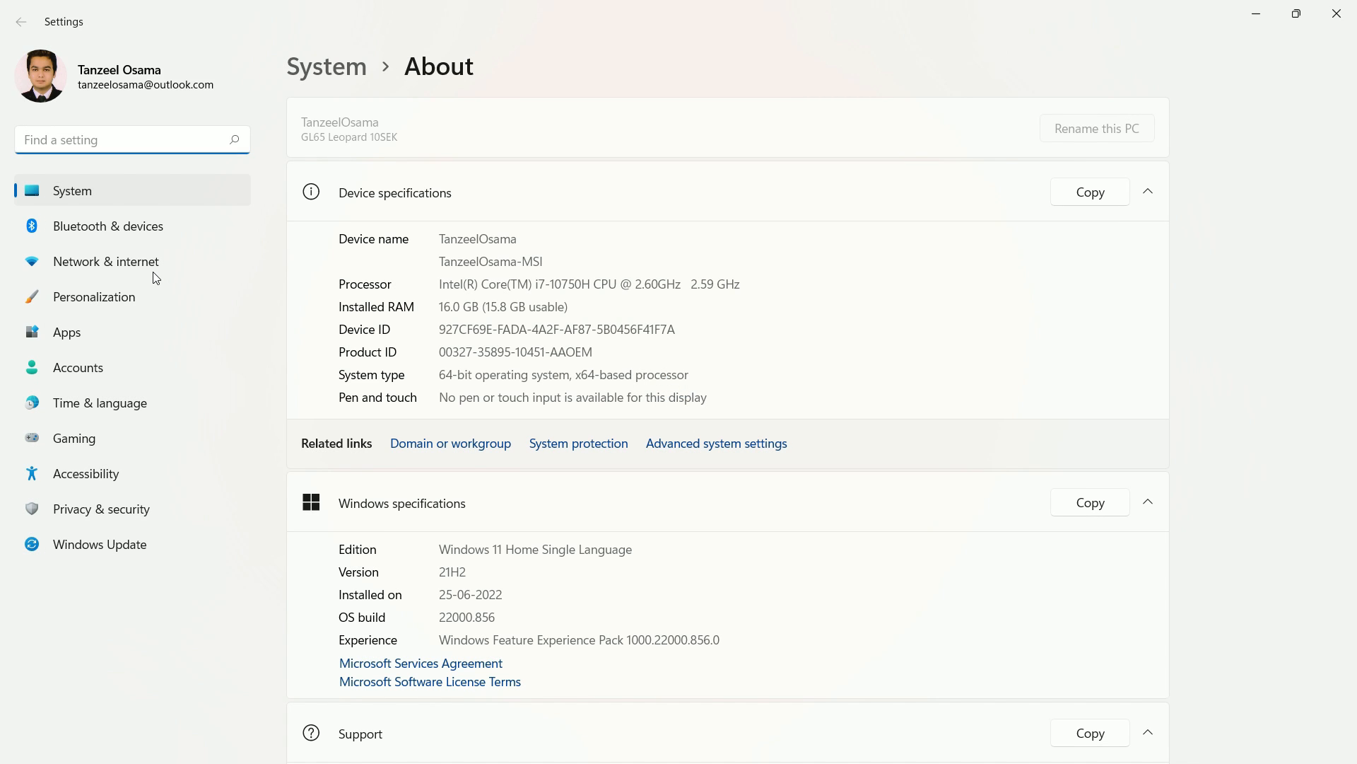
pyautogui.moveTo(592, 359)
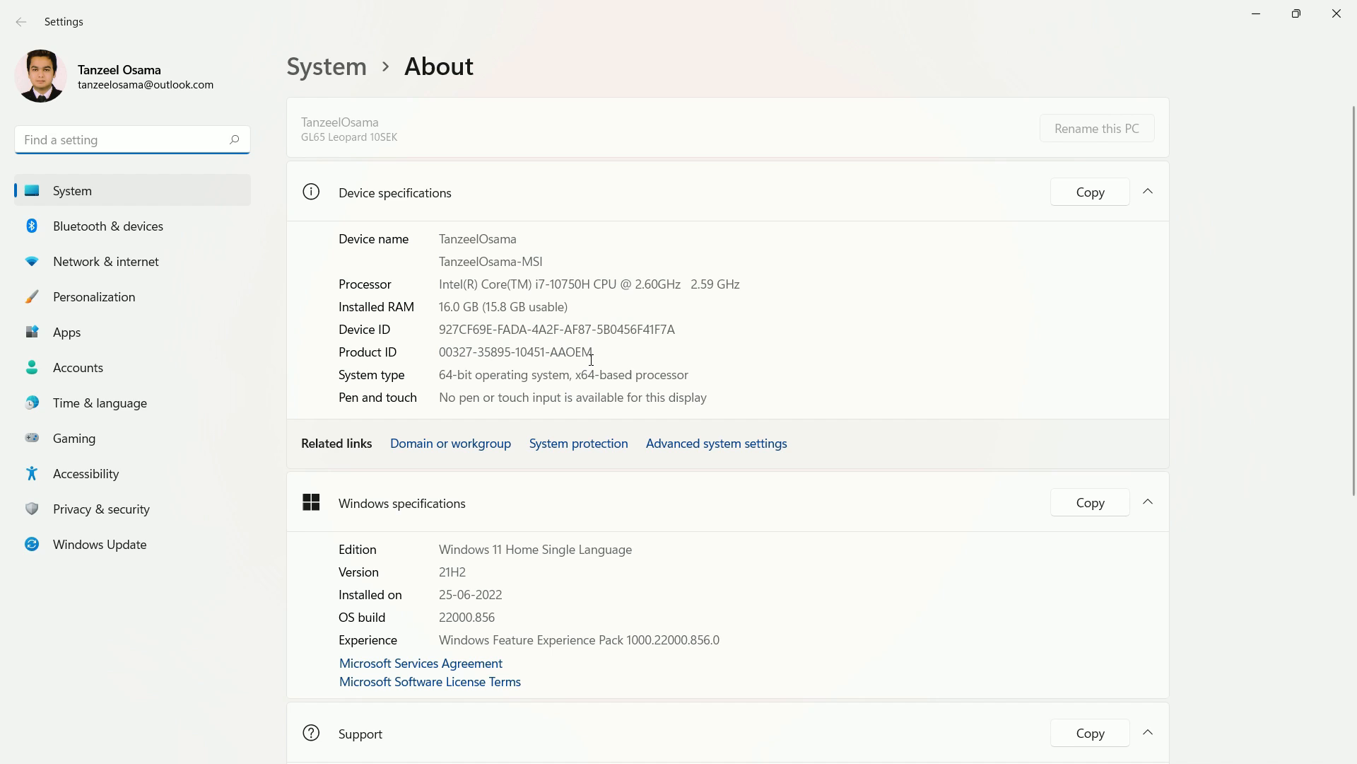
pyautogui.scroll(-3)
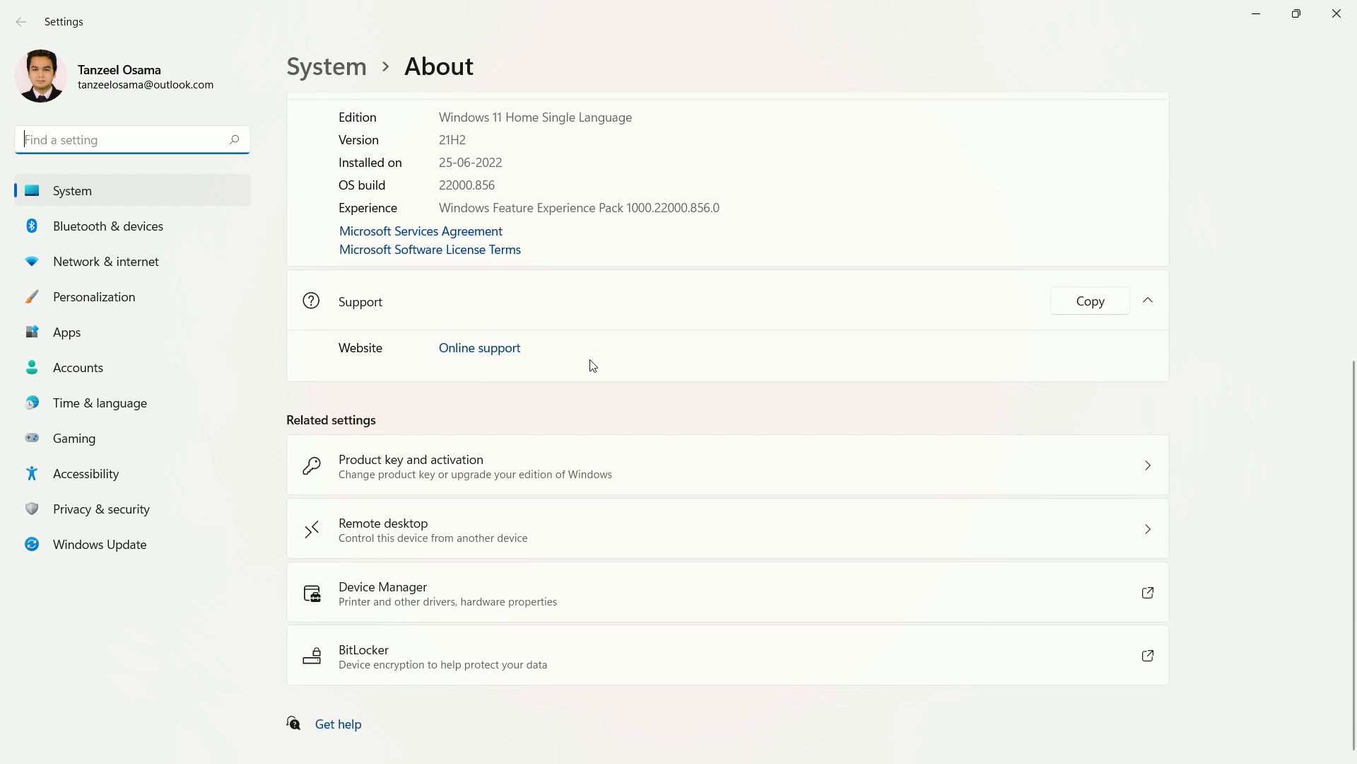
pyautogui.moveTo(588, 597)
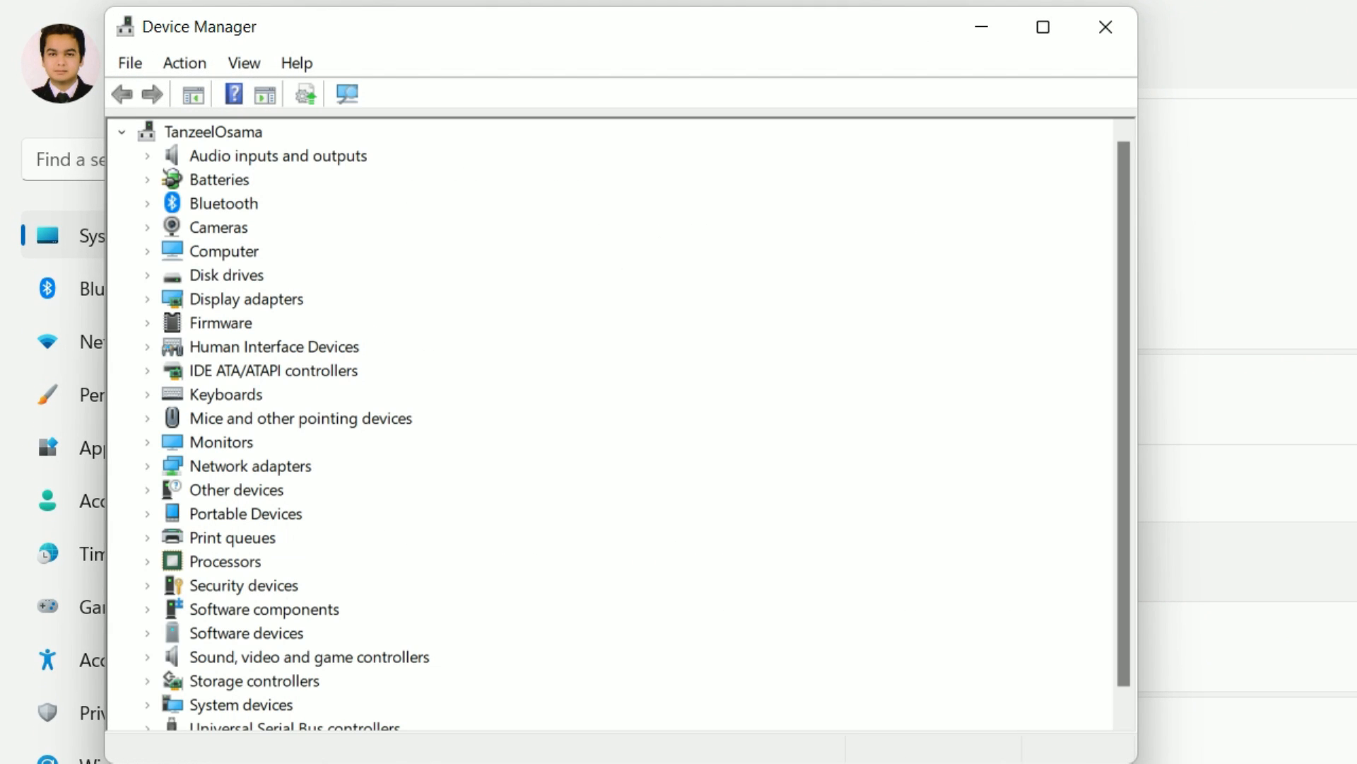
pyautogui.moveTo(278, 448)
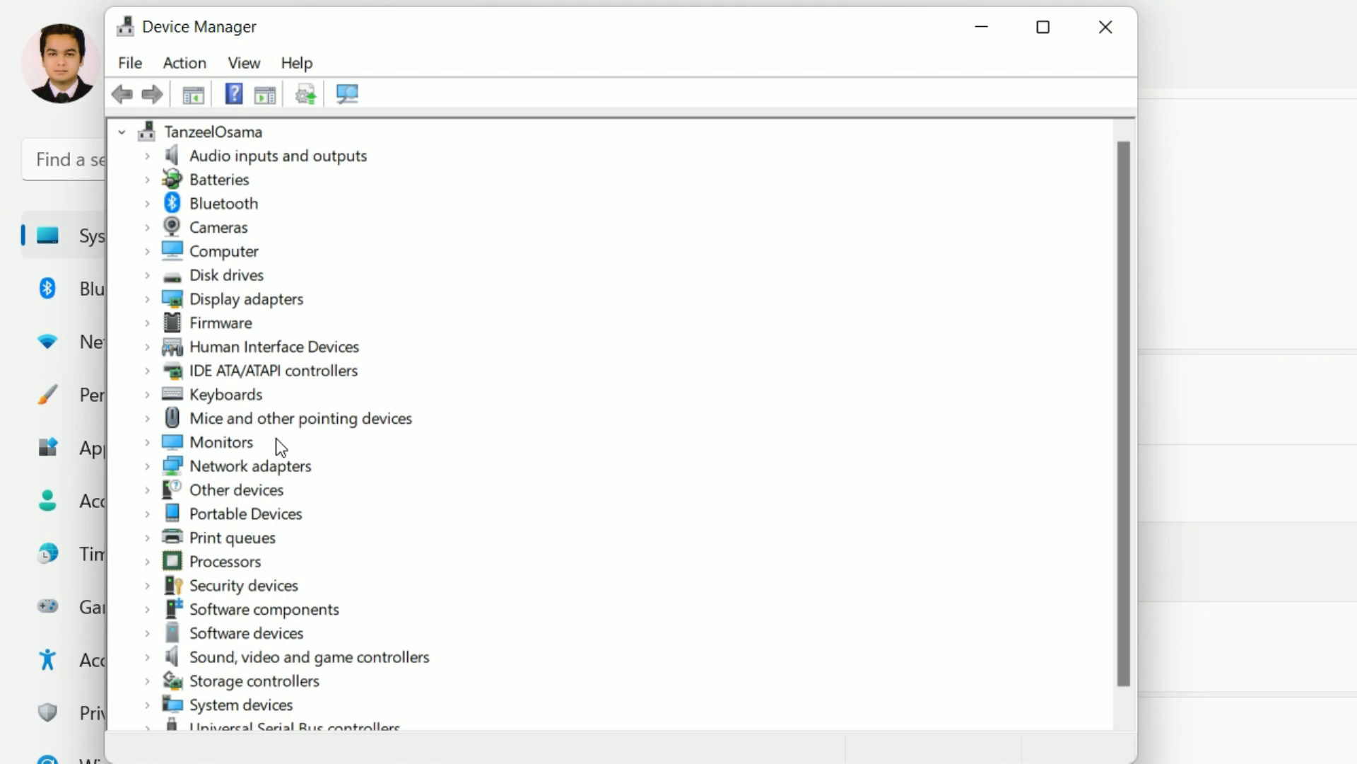
pyautogui.moveTo(264, 444)
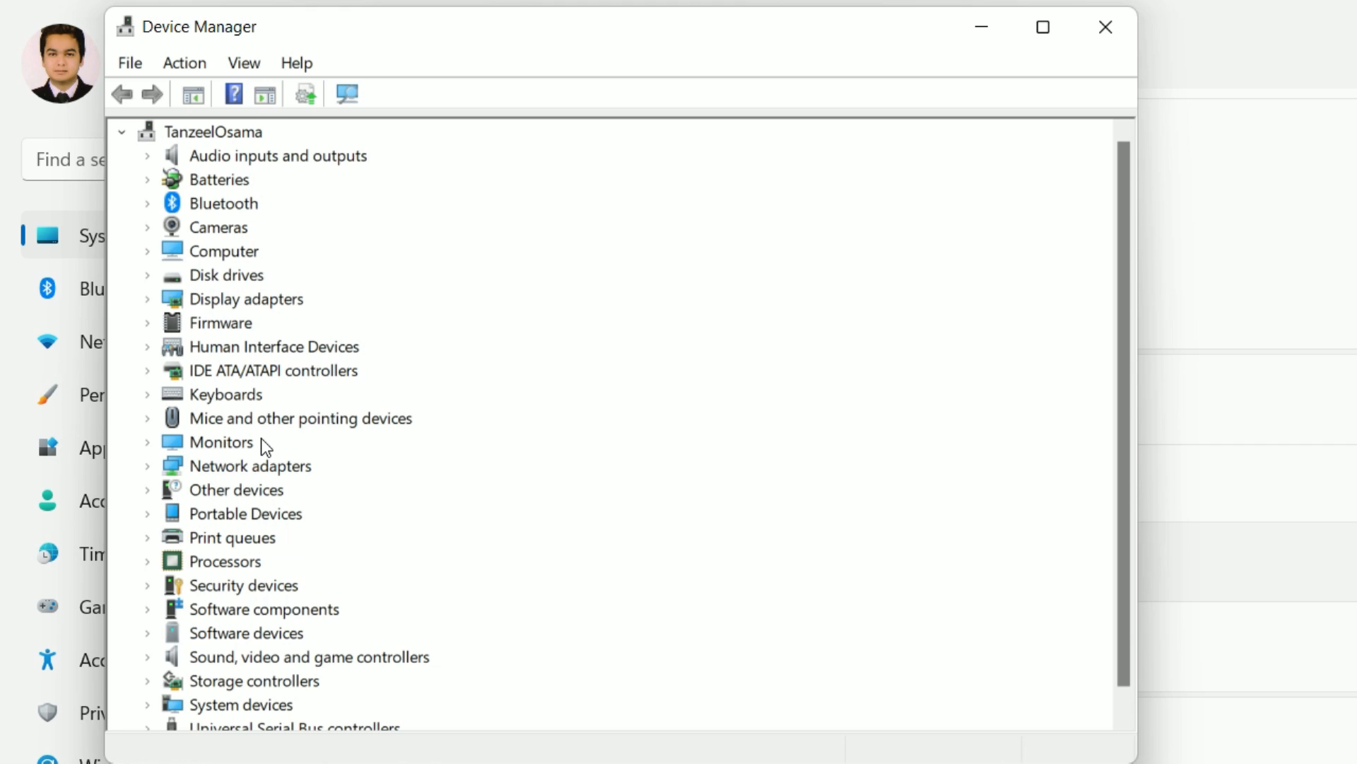
# - In Device Manager, expand Sound, video and game controllers to show Realtek(R) Audio
pyautogui.scroll(-3)
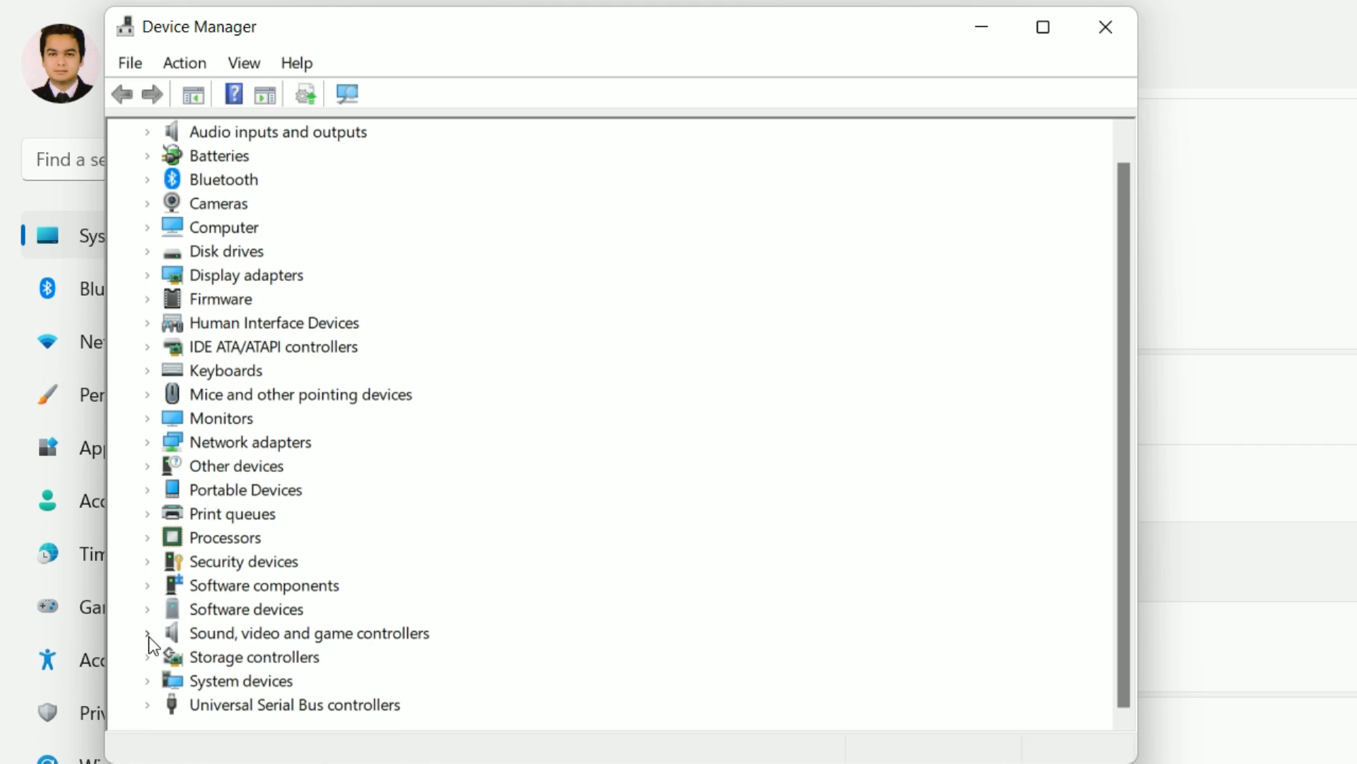
pyautogui.click(147, 633)
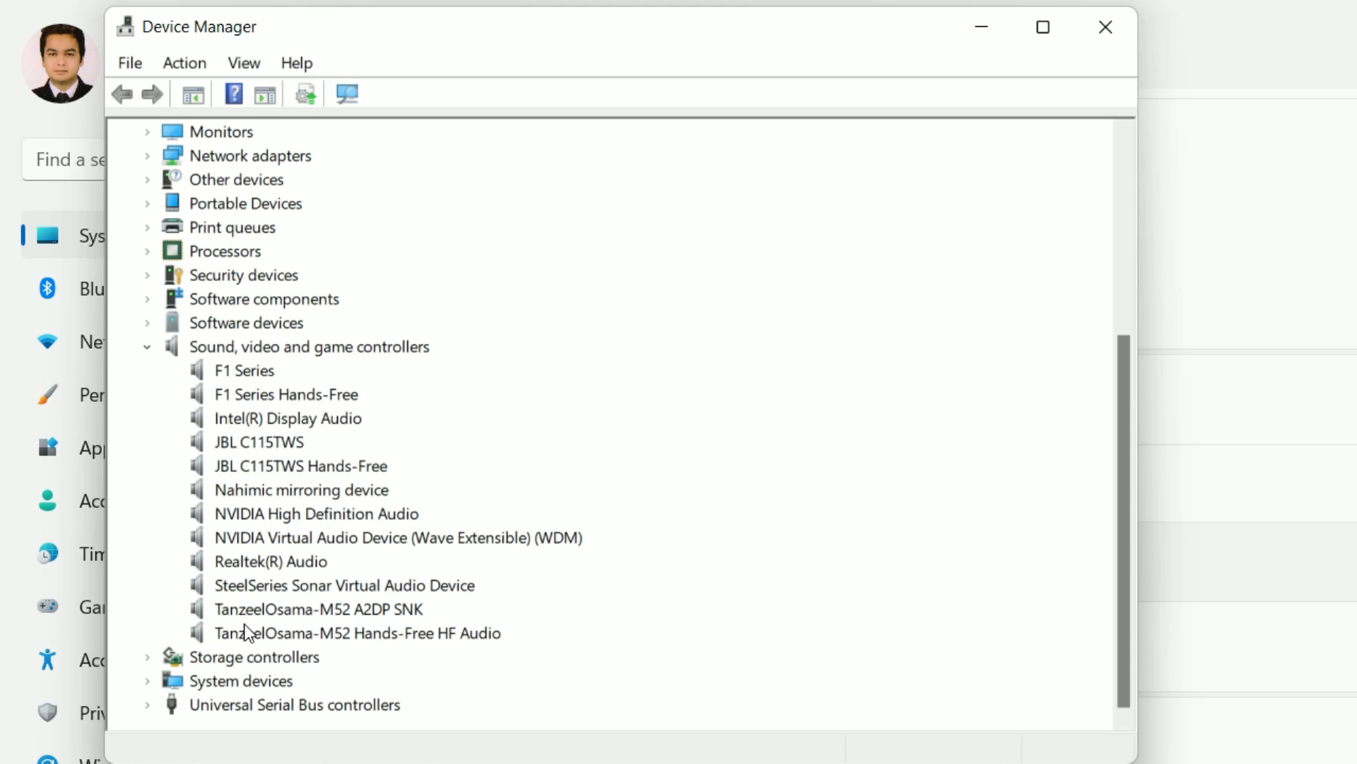
pyautogui.moveTo(310, 611)
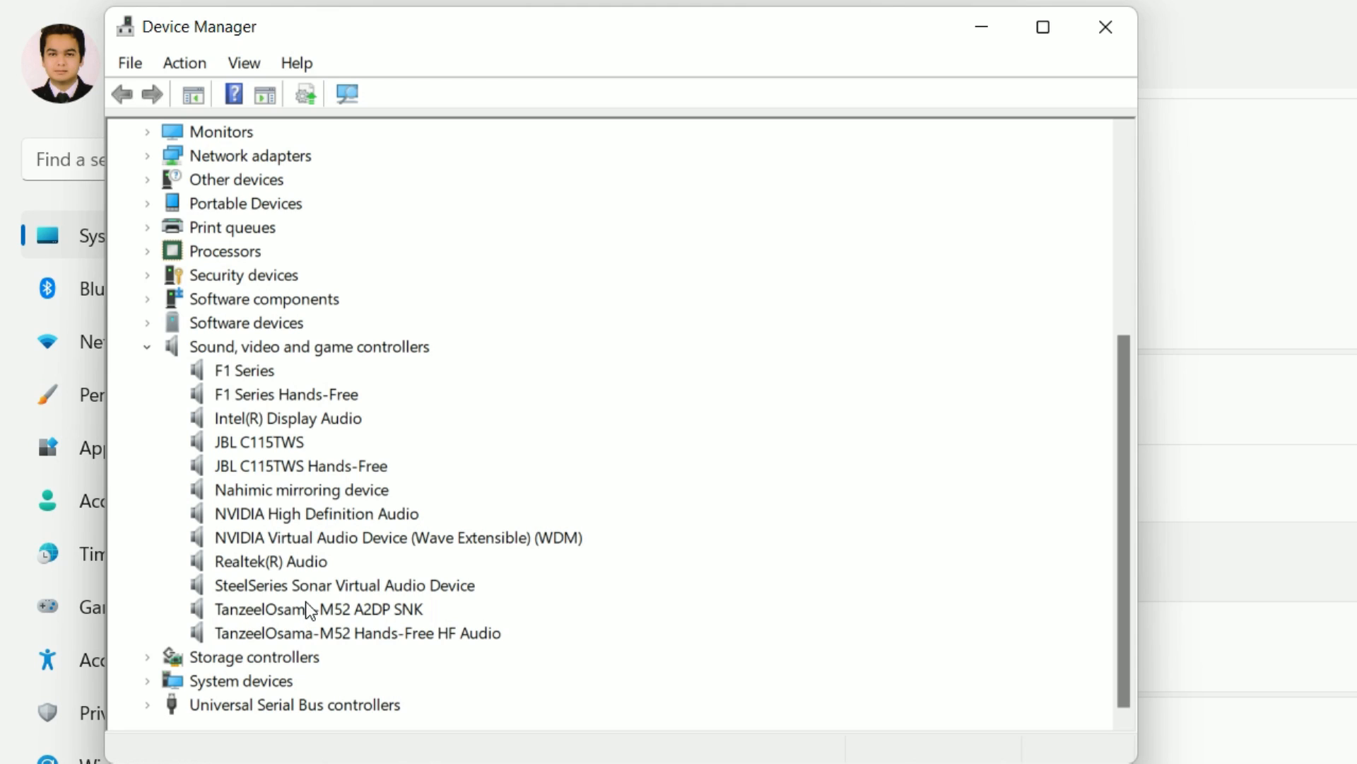
# - Show Realtek(R) Audio's Driver details: Realtek, version 6.0.8881.1, dated 14-01-2020
pyautogui.rightClick(261, 561)
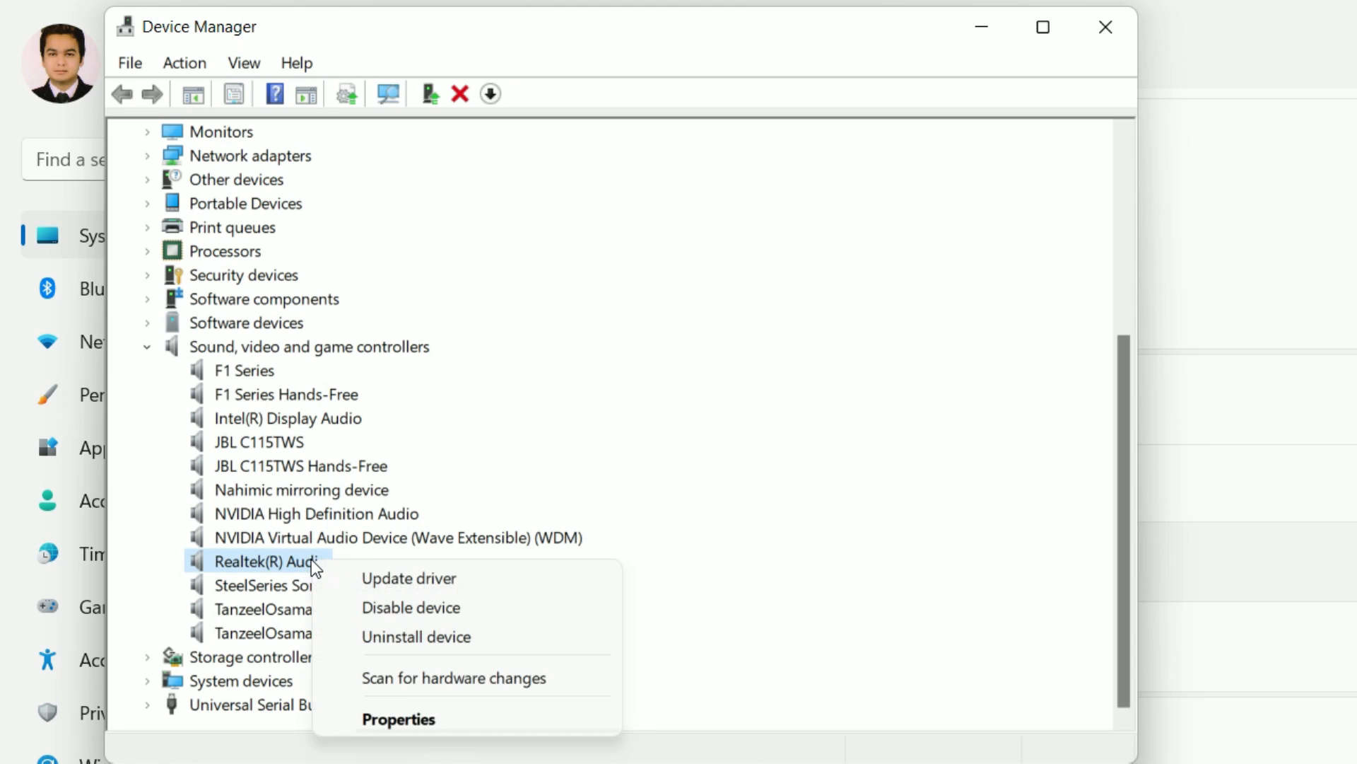
pyautogui.moveTo(399, 718)
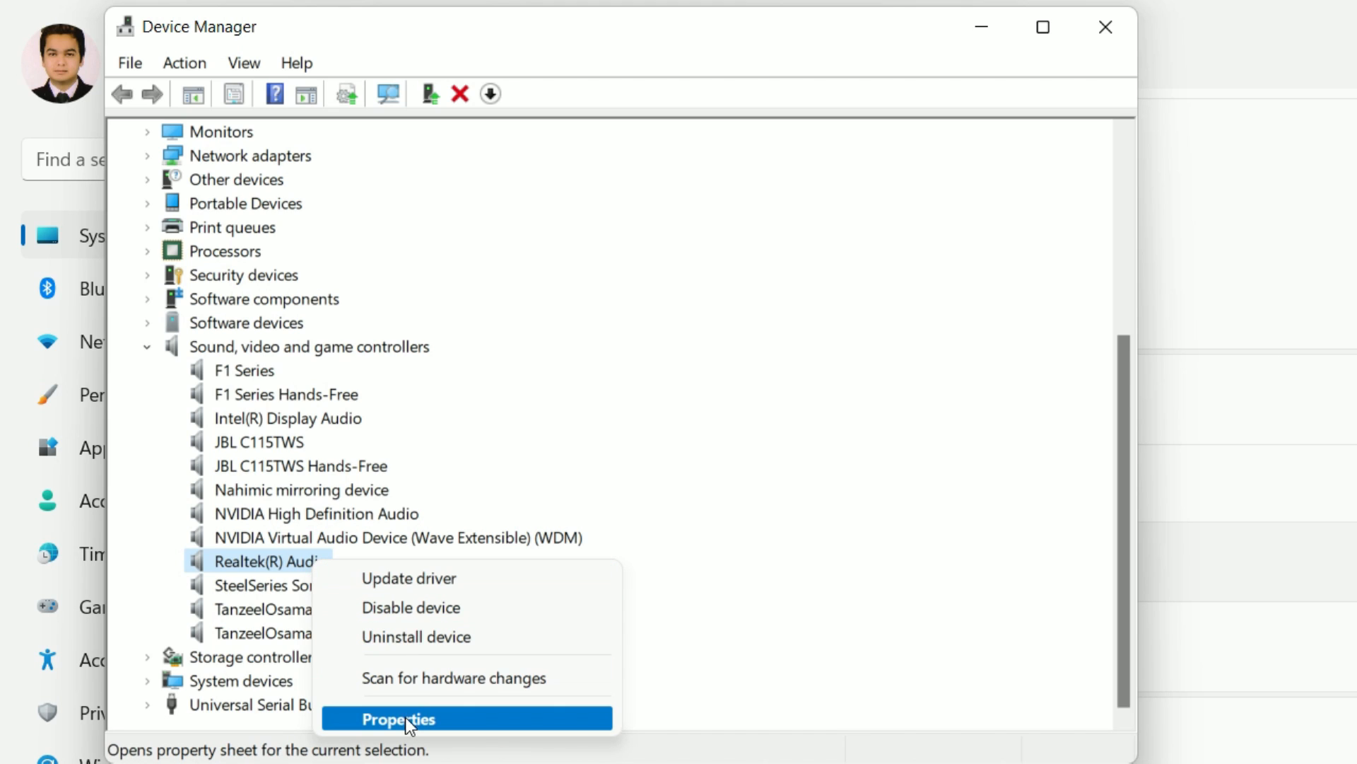
pyautogui.click(396, 718)
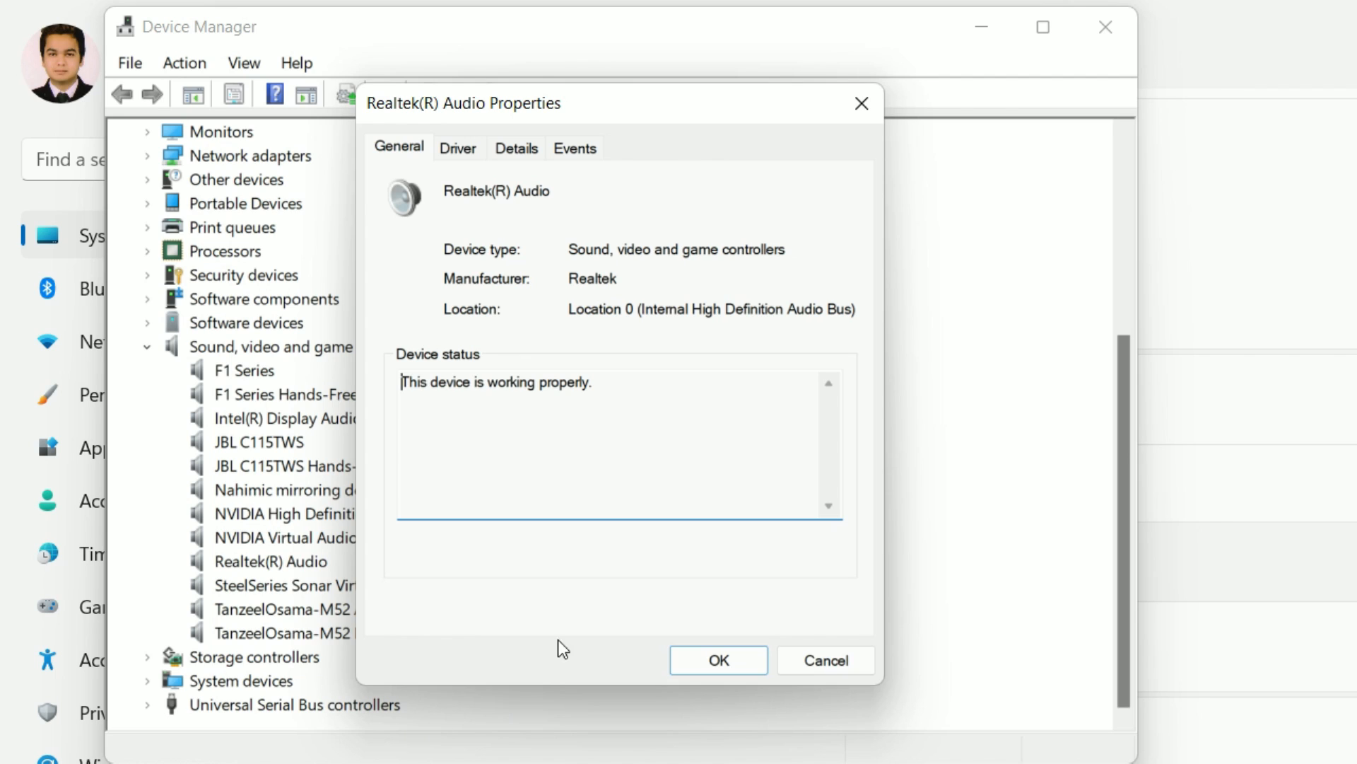
pyautogui.moveTo(704, 270)
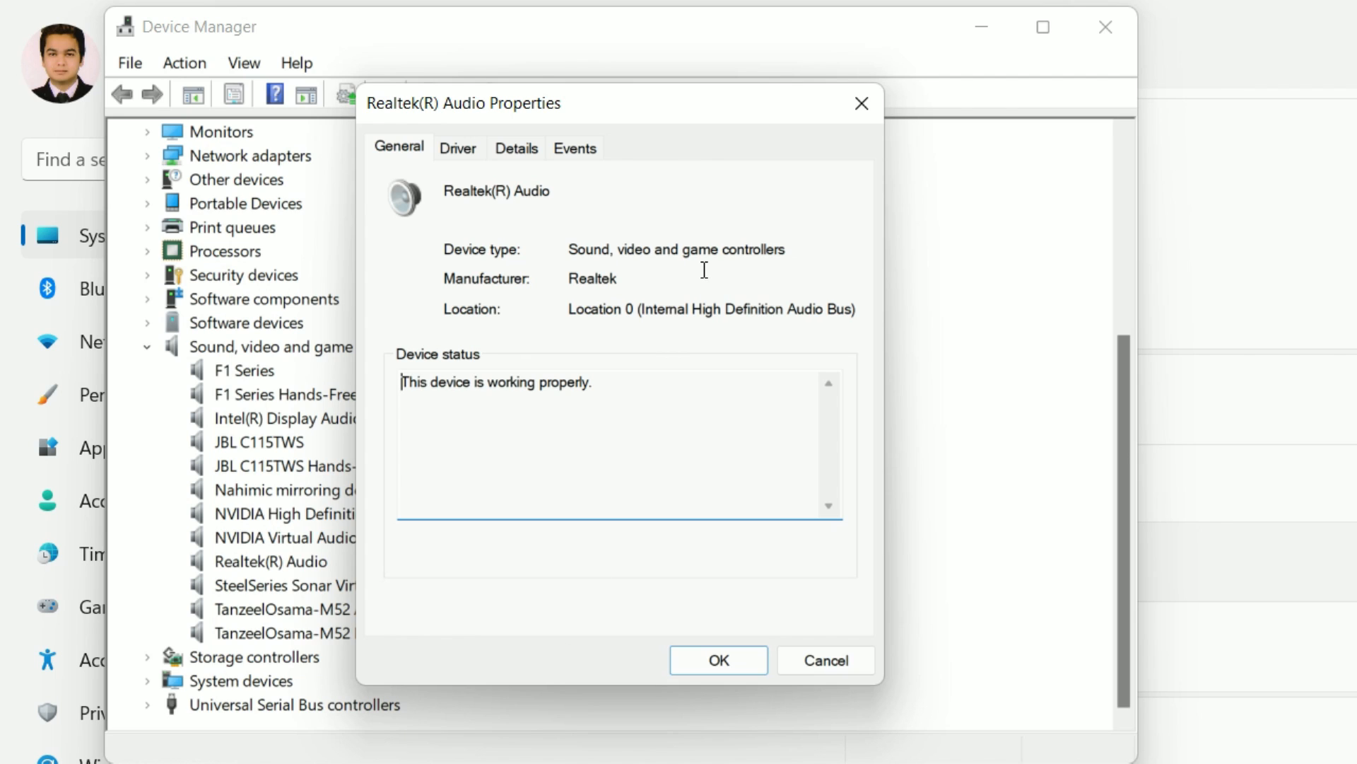
pyautogui.click(458, 147)
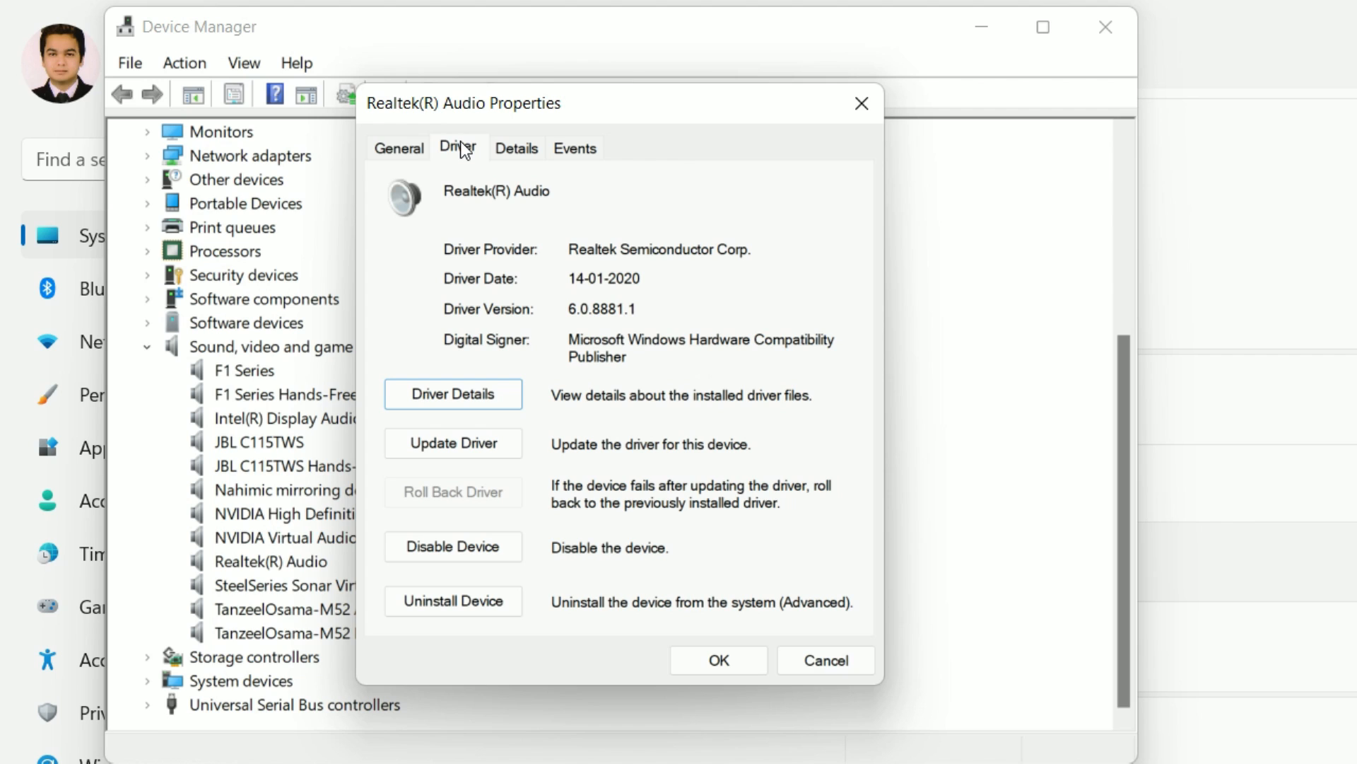
# - Search automatically for a Realtek(R) Audio driver update and close the 'best driver already installed' result
pyautogui.click(452, 443)
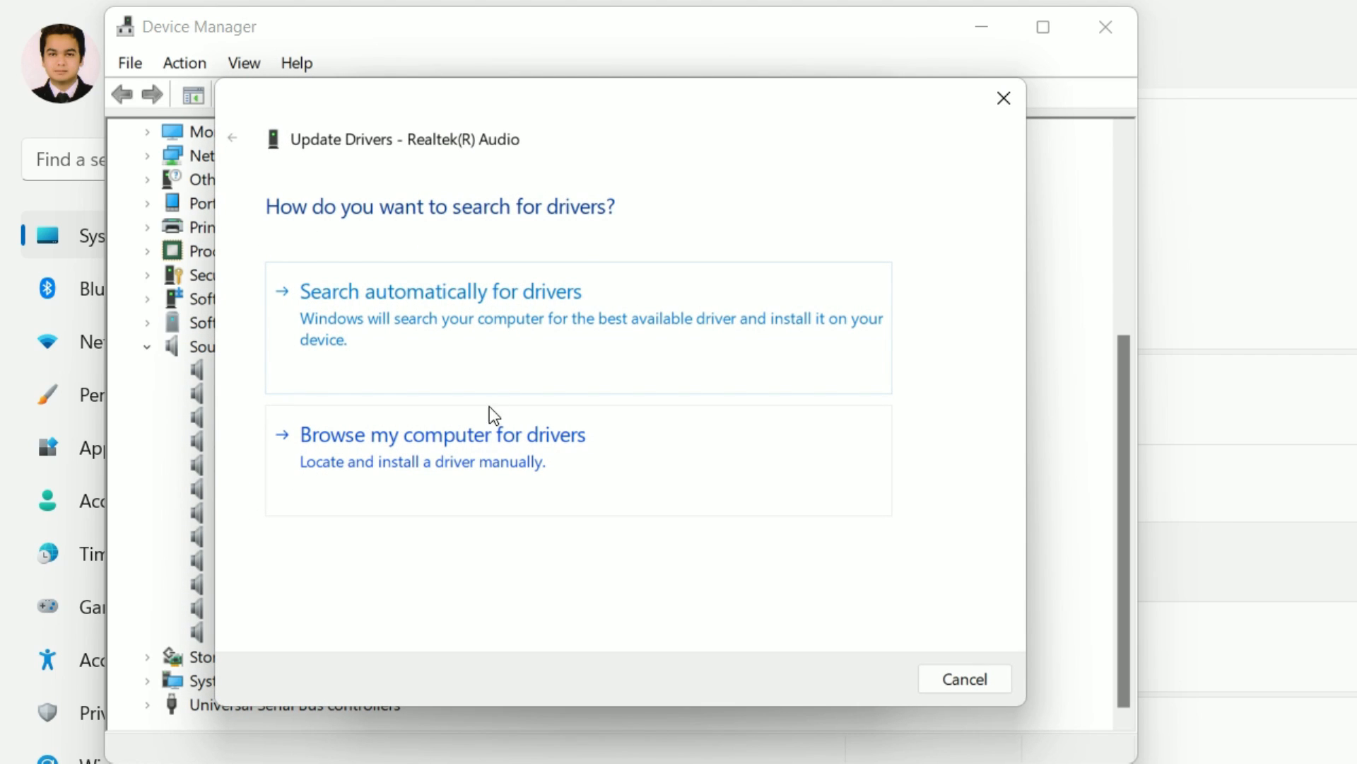
pyautogui.click(440, 291)
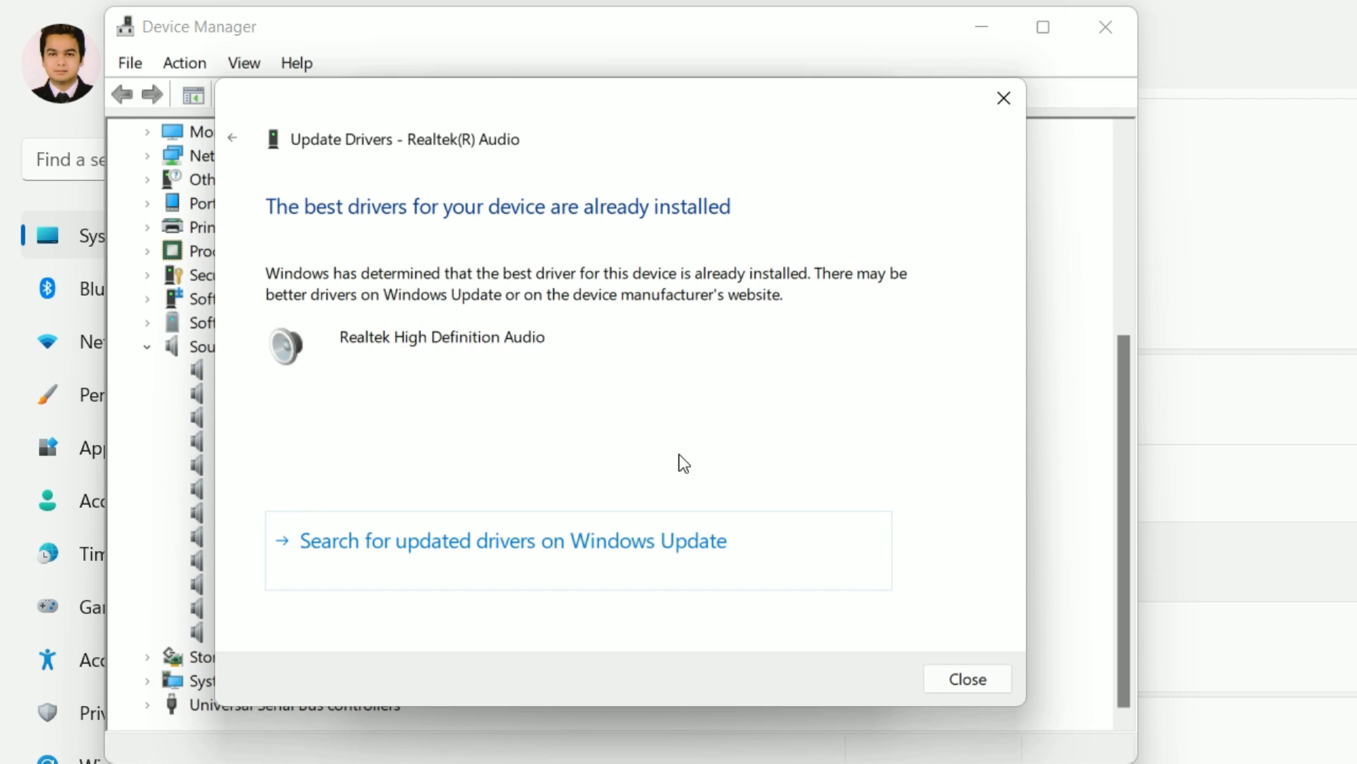
pyautogui.click(966, 678)
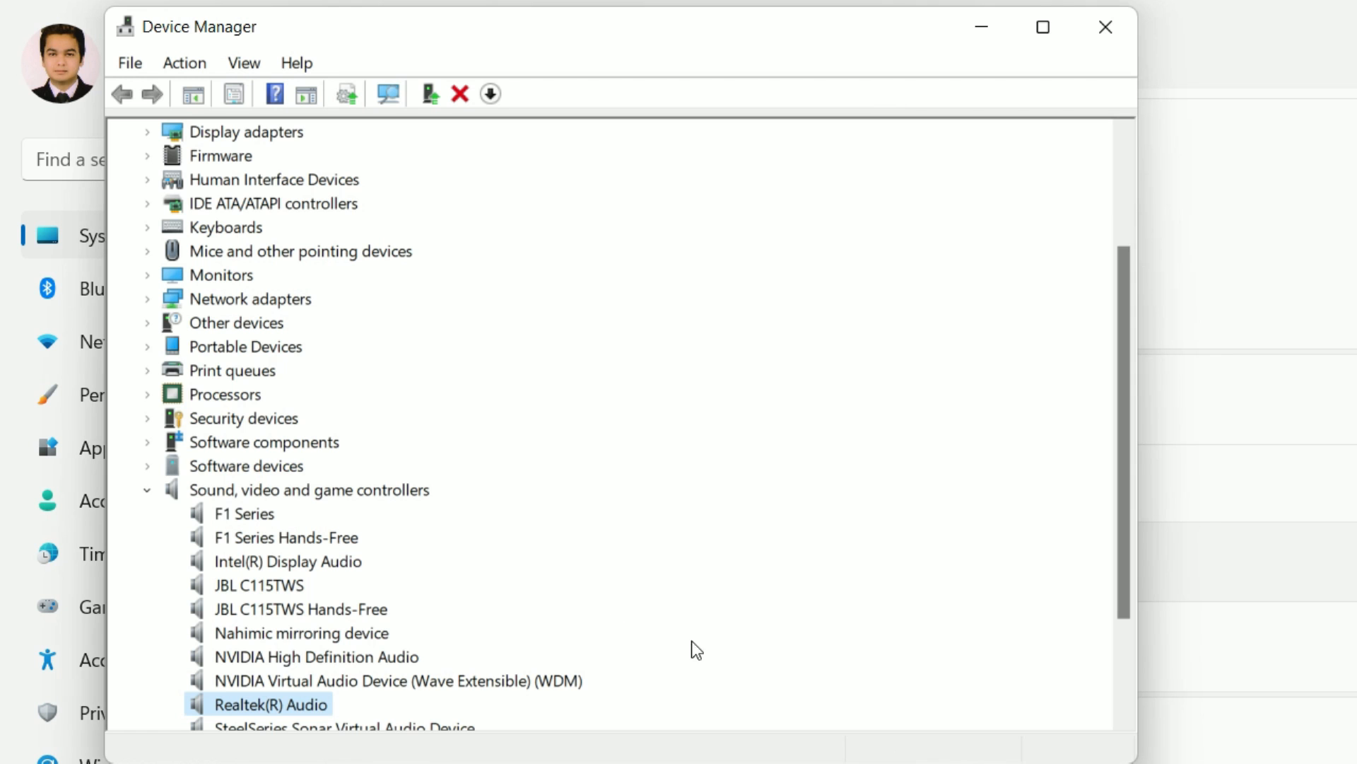
# - Close Device Manager and the Settings window, returning to the desktop
pyautogui.scroll(-3)
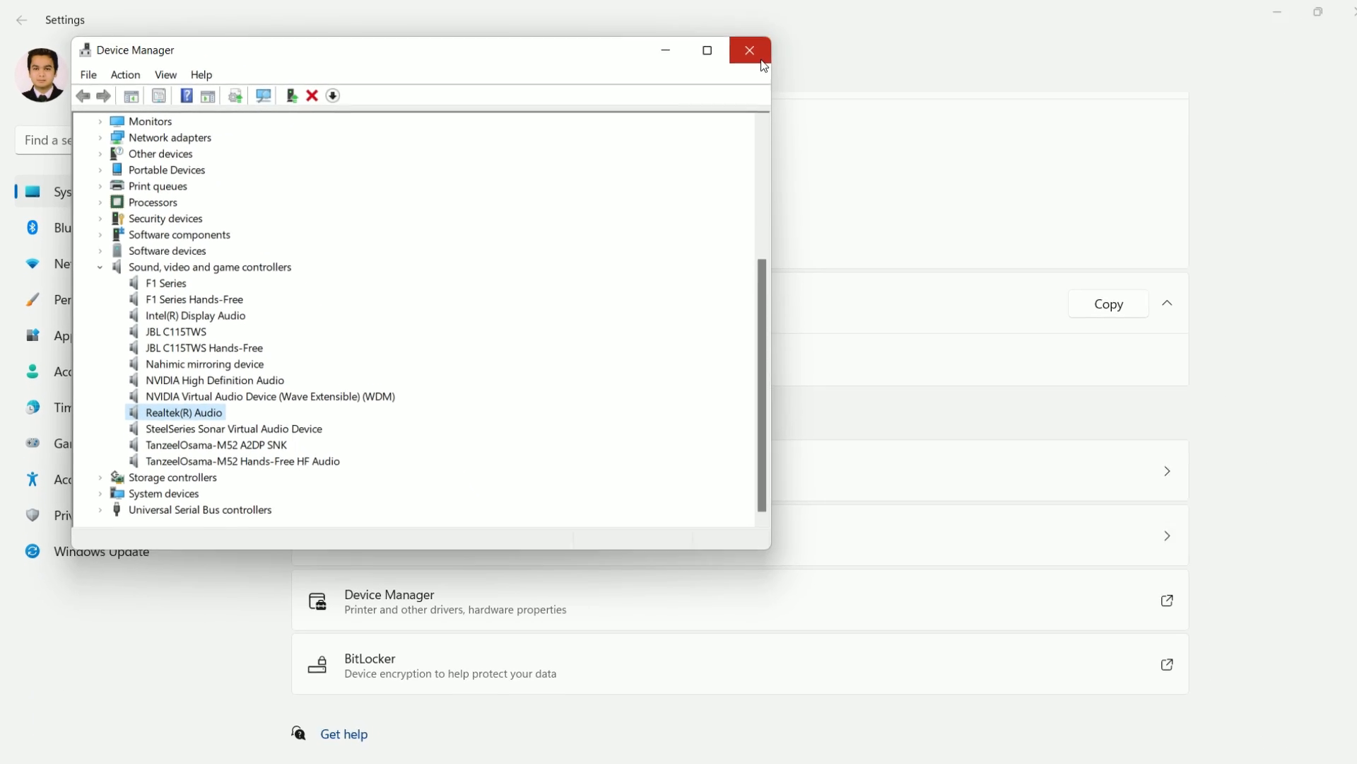
pyautogui.click(749, 50)
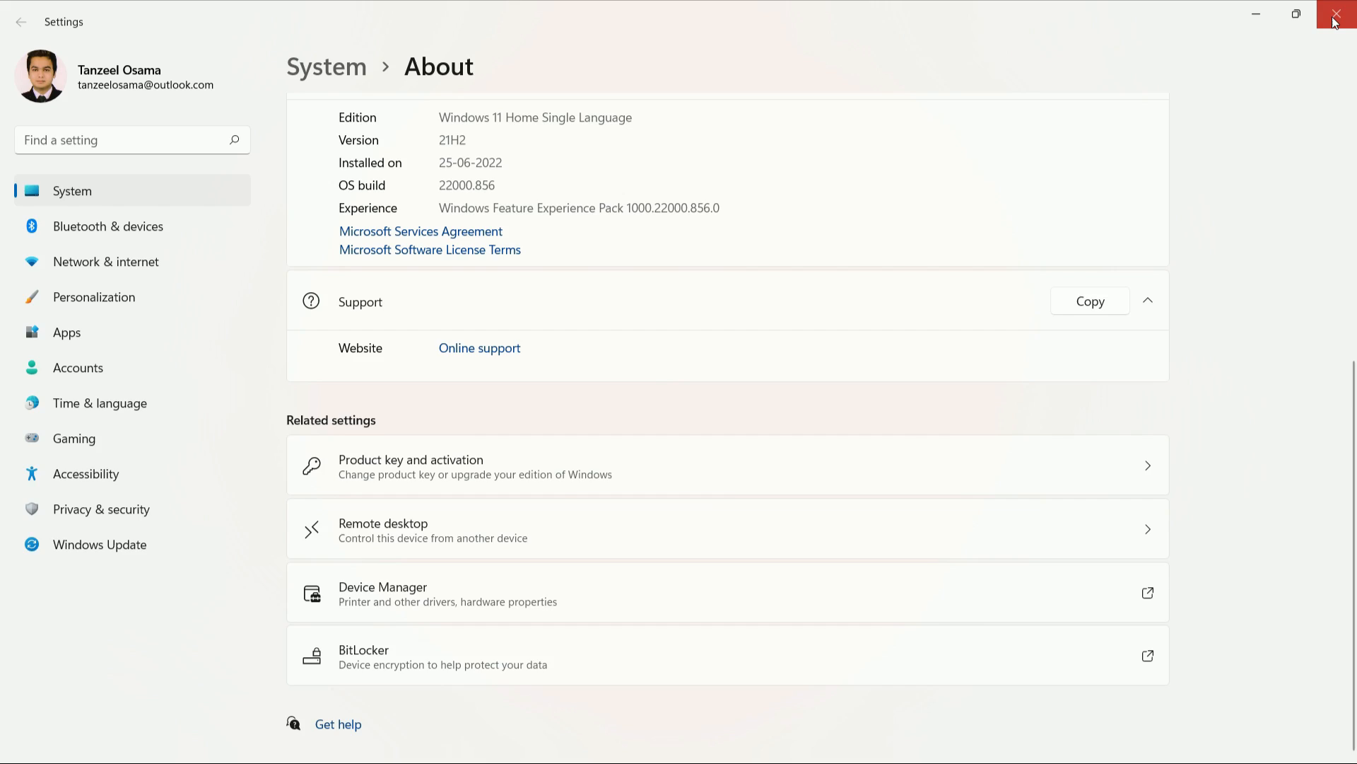
pyautogui.click(1337, 16)
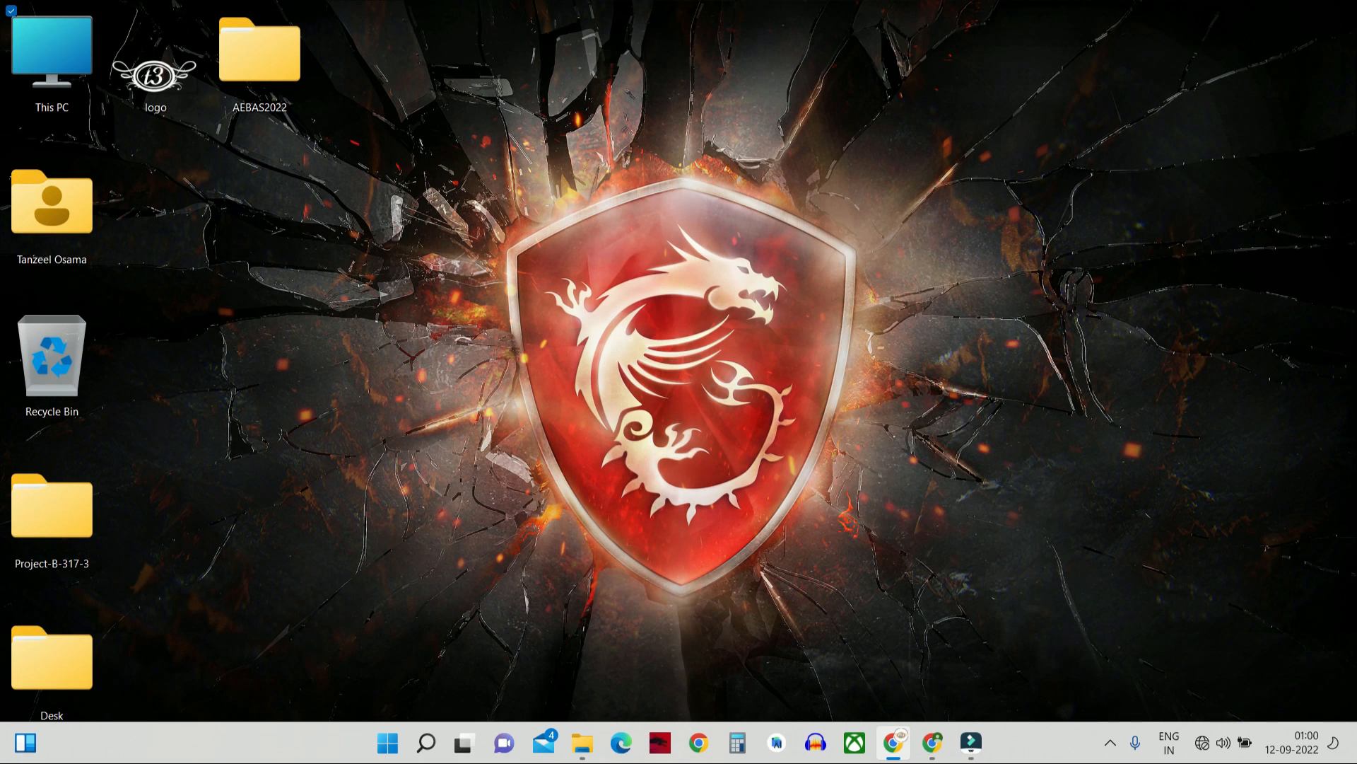
# - Launch Settings from the Start button's quick link menu
pyautogui.rightClick(386, 742)
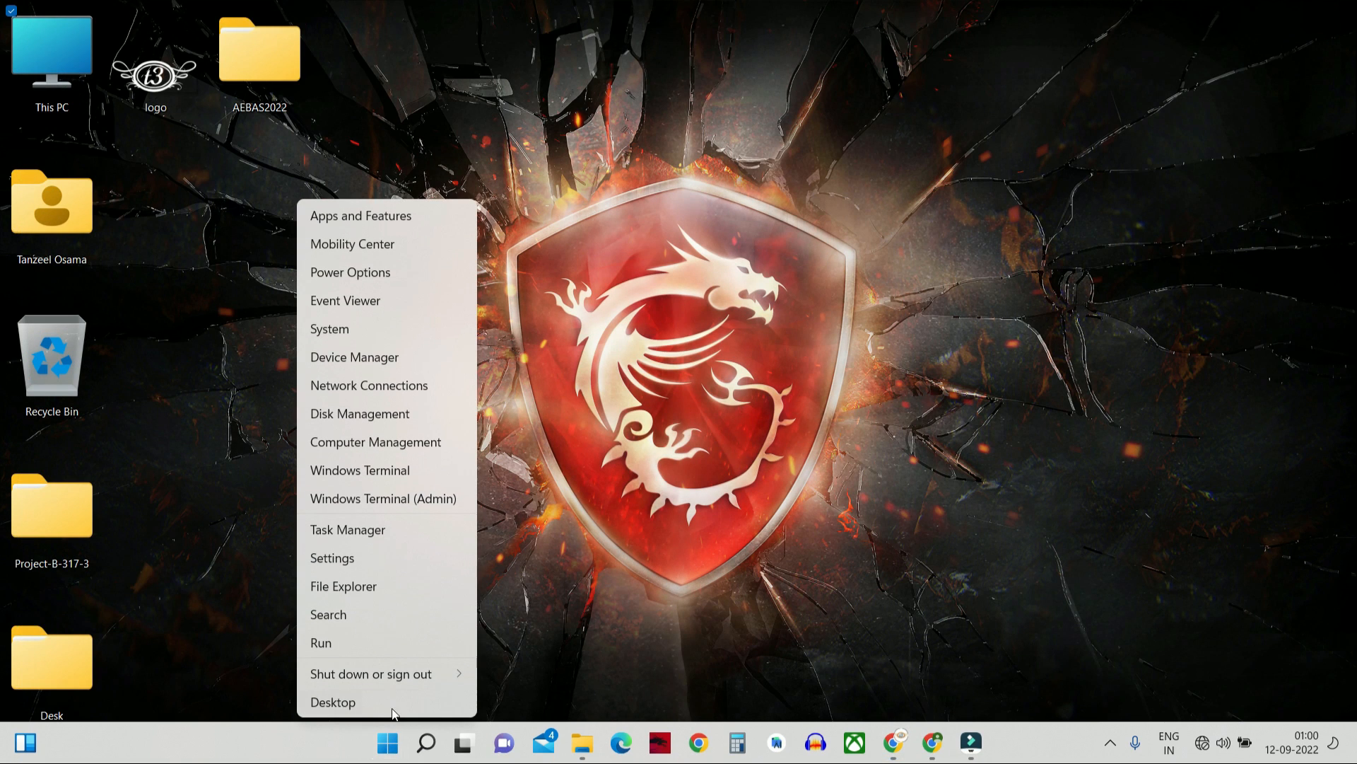
pyautogui.moveTo(399, 563)
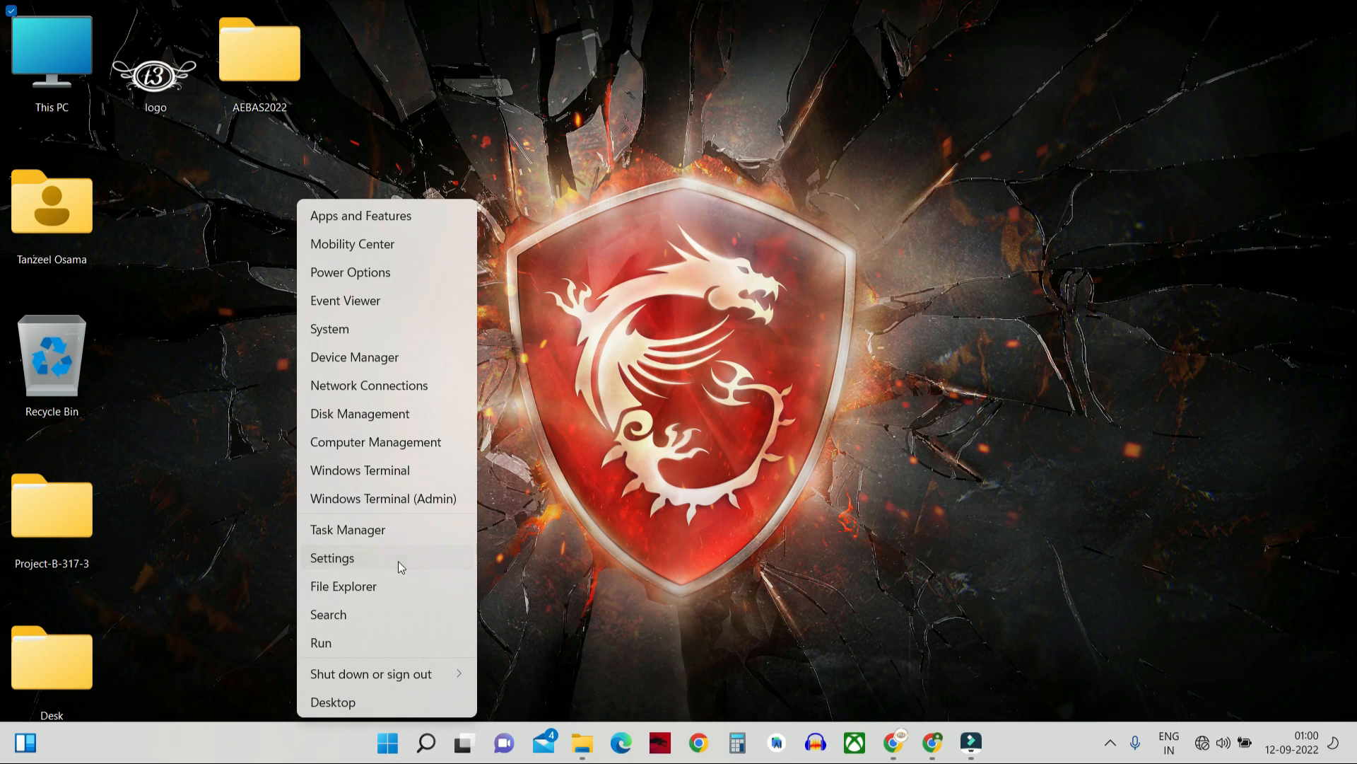
pyautogui.click(331, 557)
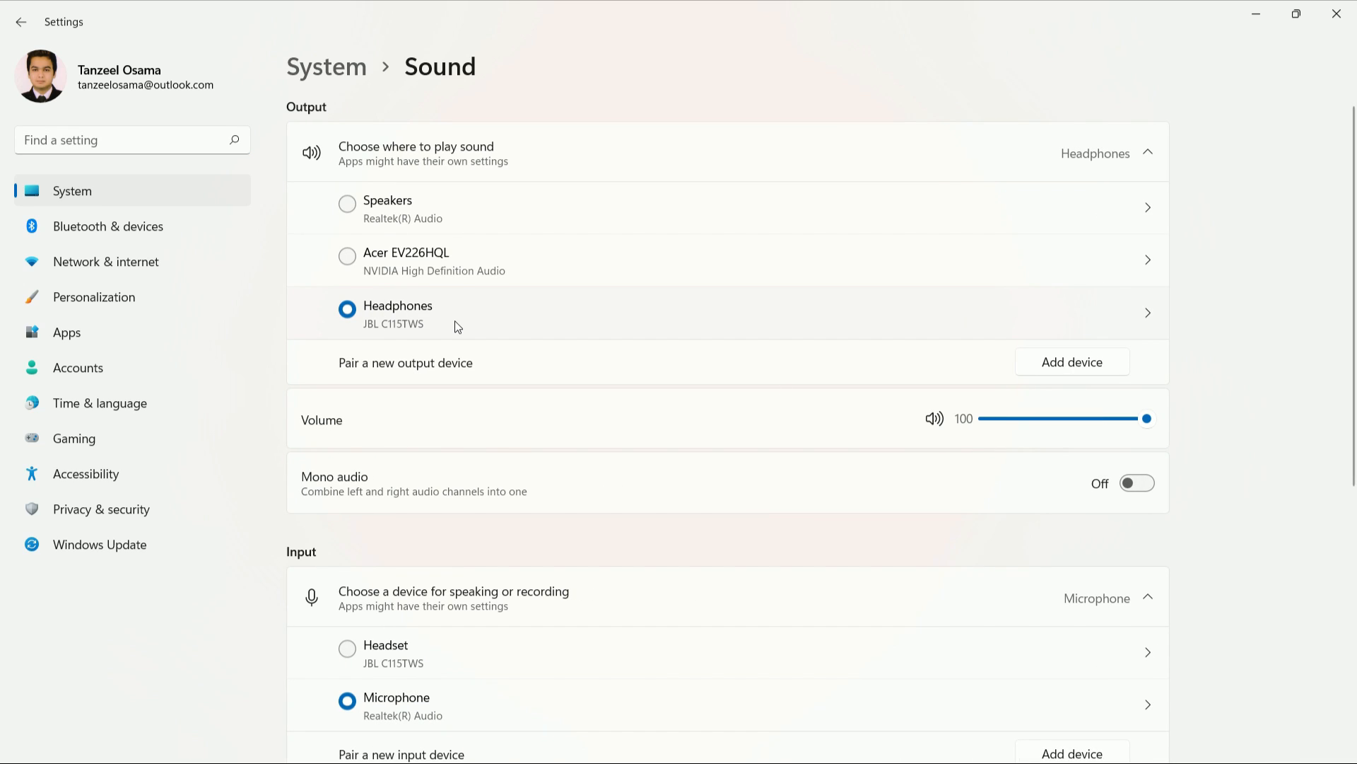
pyautogui.moveTo(420, 236)
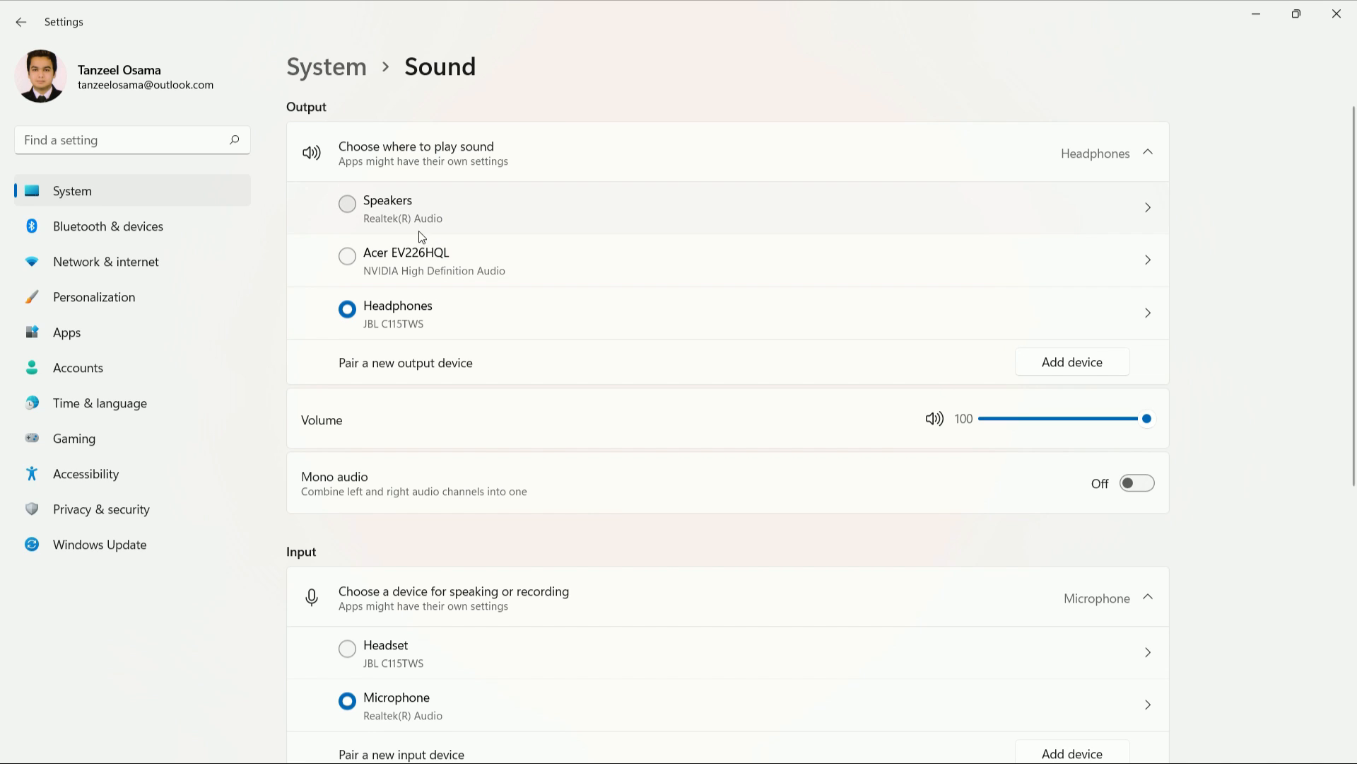
pyautogui.moveTo(437, 215)
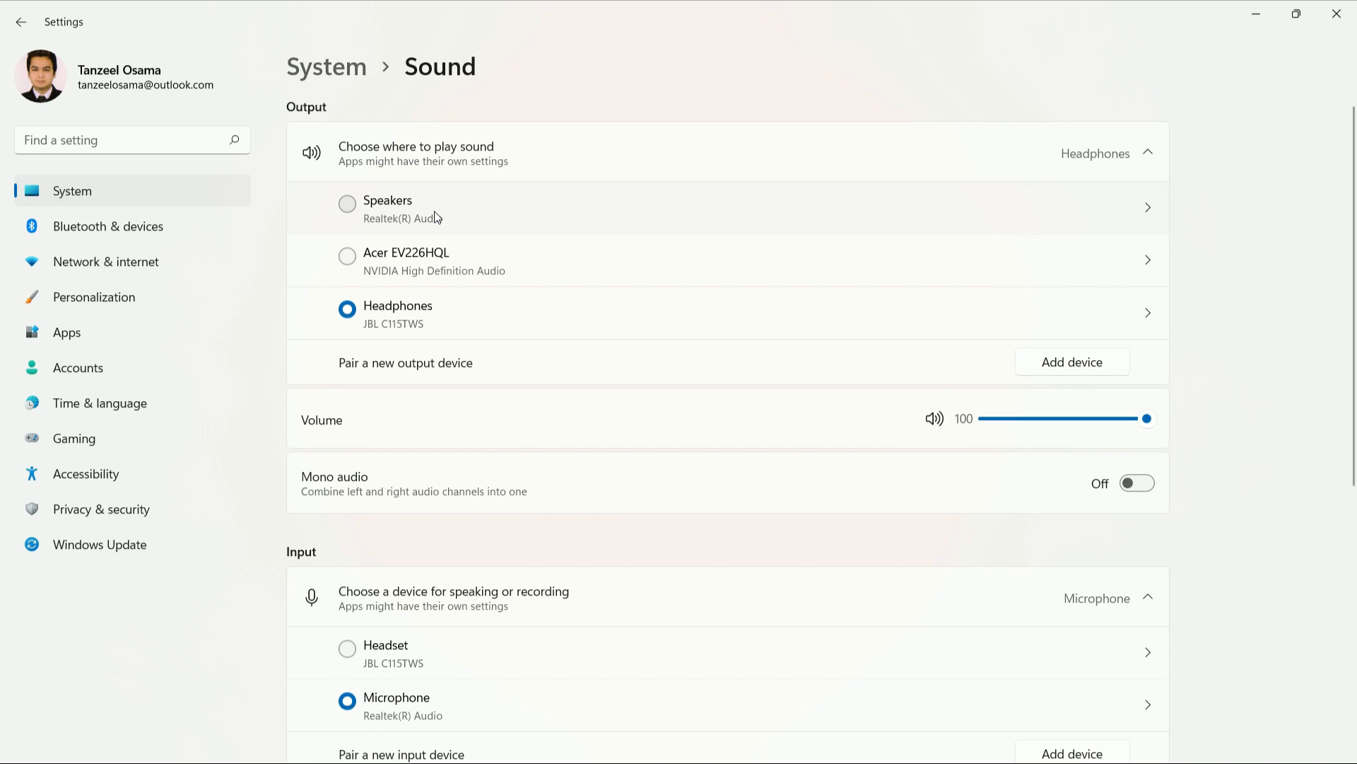
pyautogui.click(348, 204)
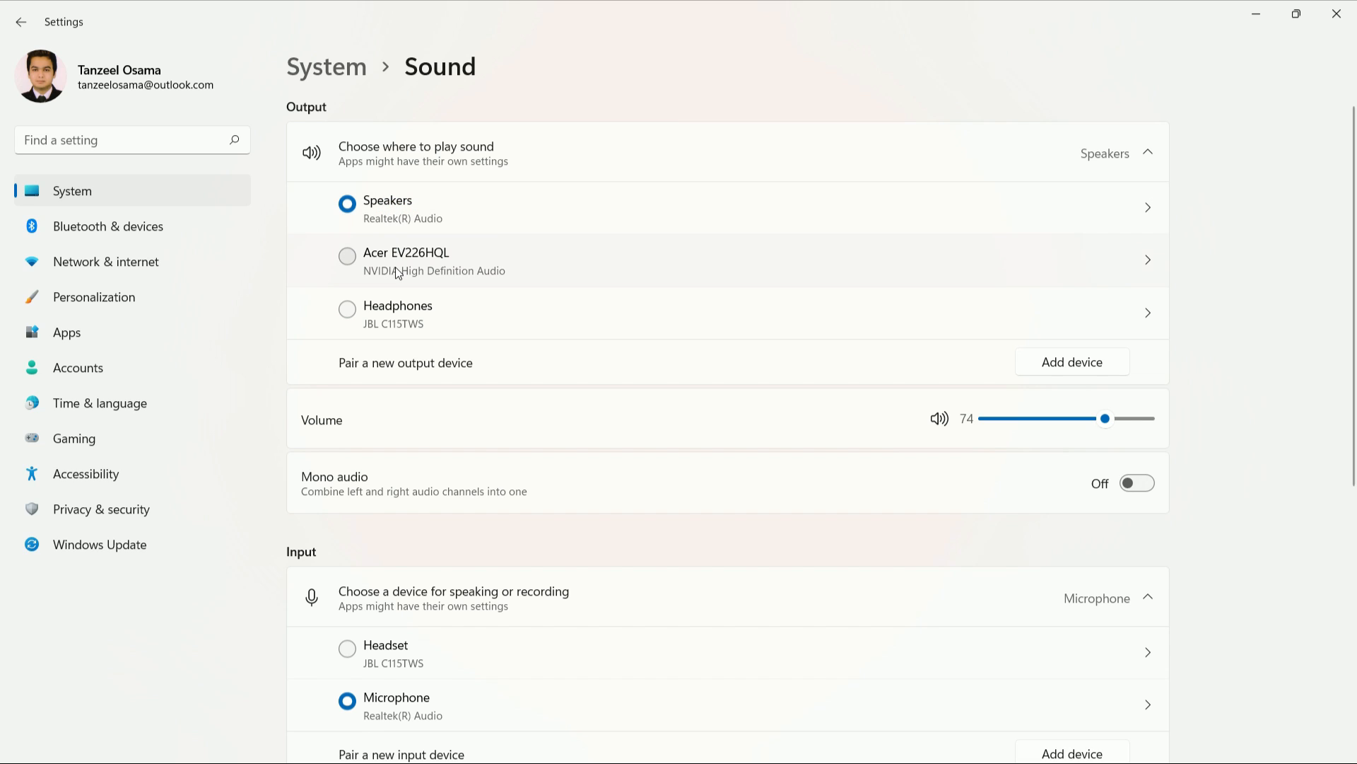
pyautogui.click(348, 256)
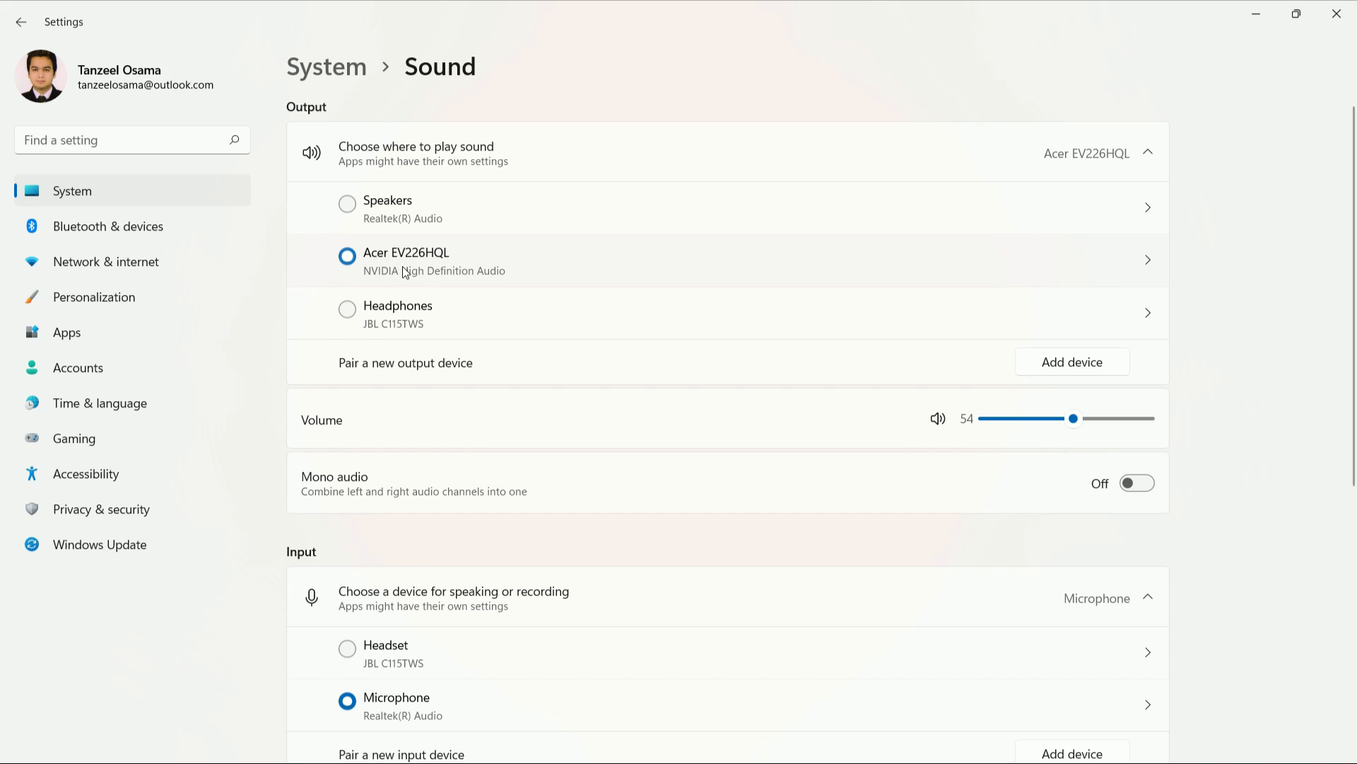
pyautogui.click(348, 309)
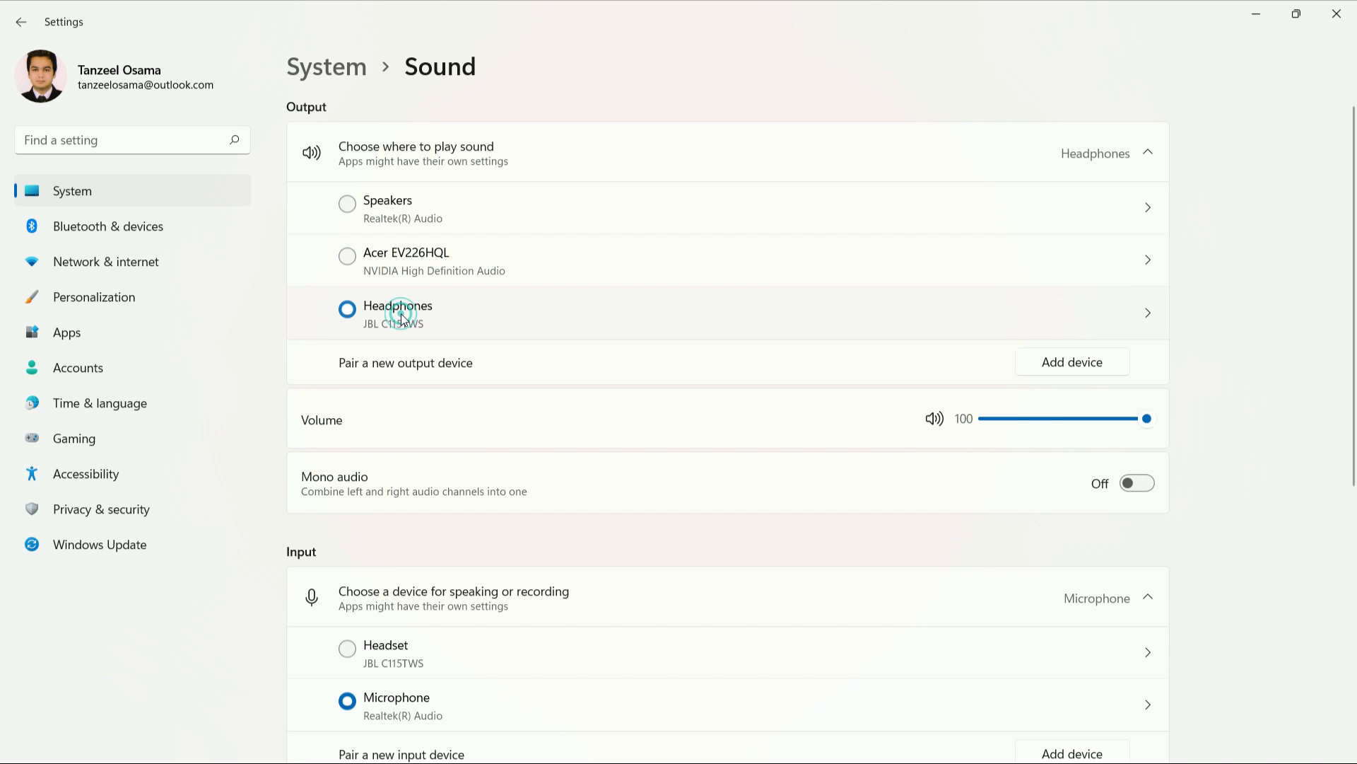
# - Under Advanced on the Sound page, start the Output devices troubleshooter
pyautogui.scroll(-3)
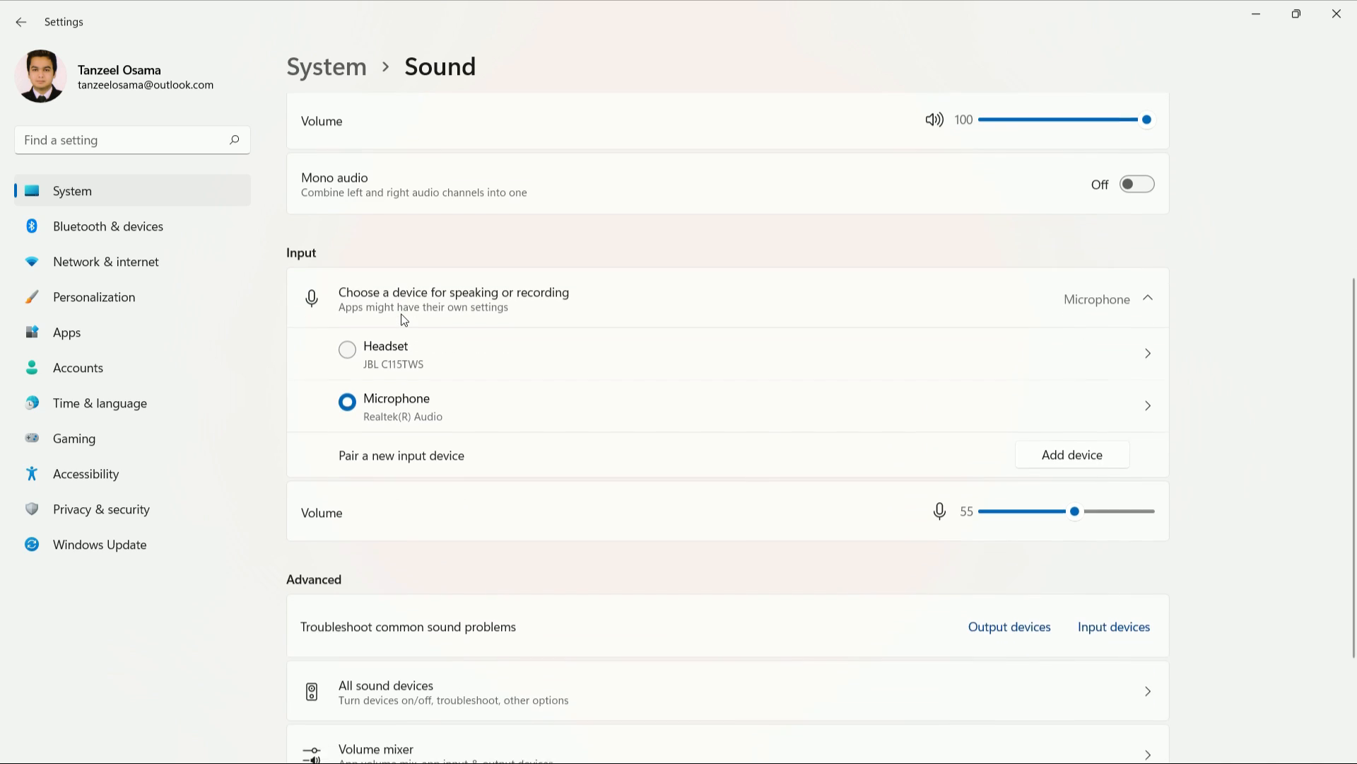
pyautogui.scroll(-3)
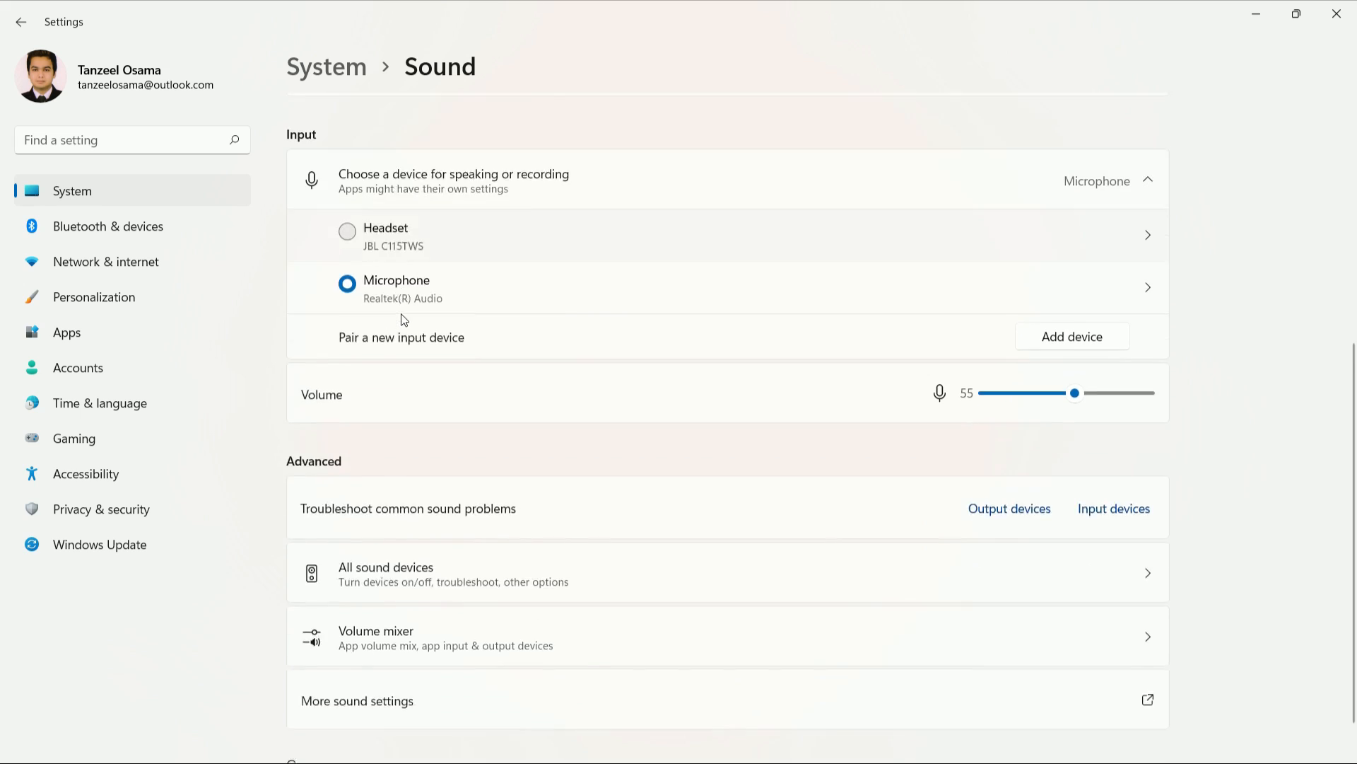
pyautogui.scroll(-3)
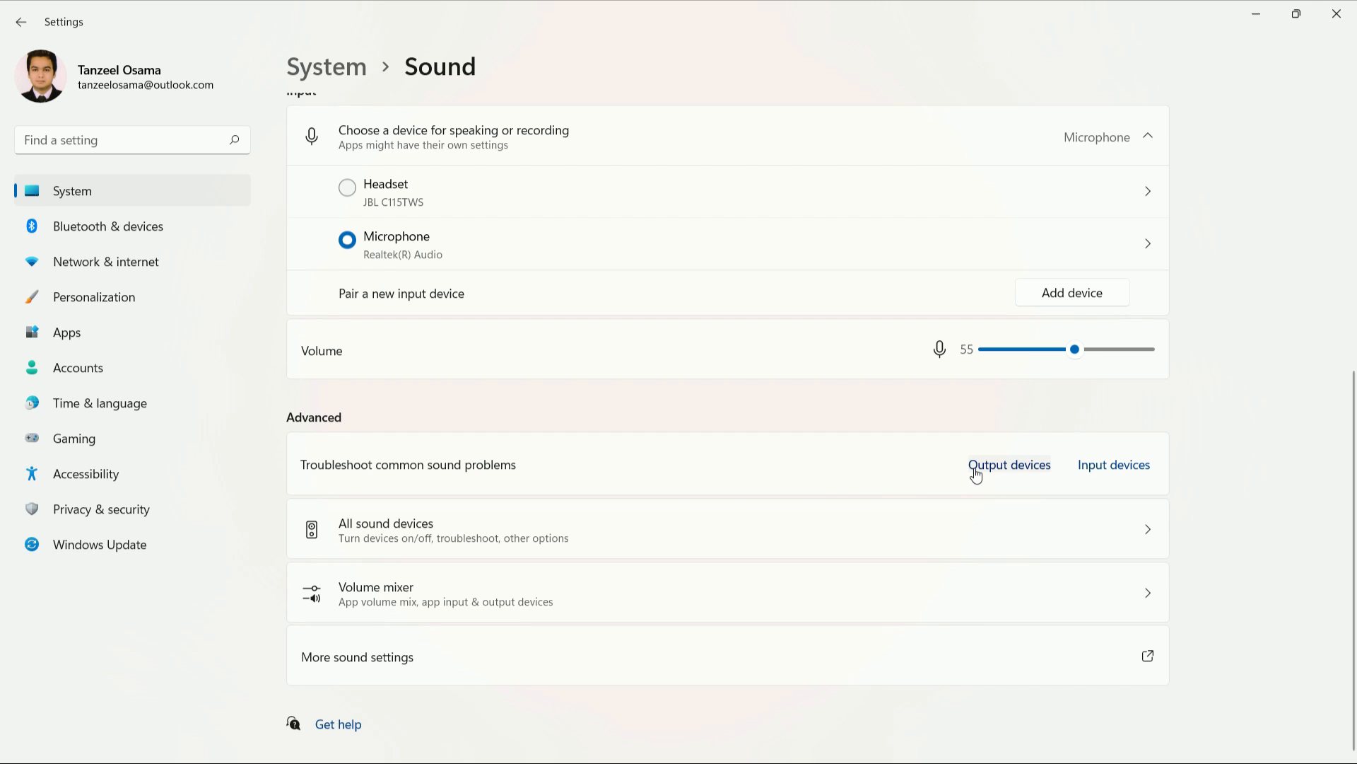
pyautogui.click(1009, 463)
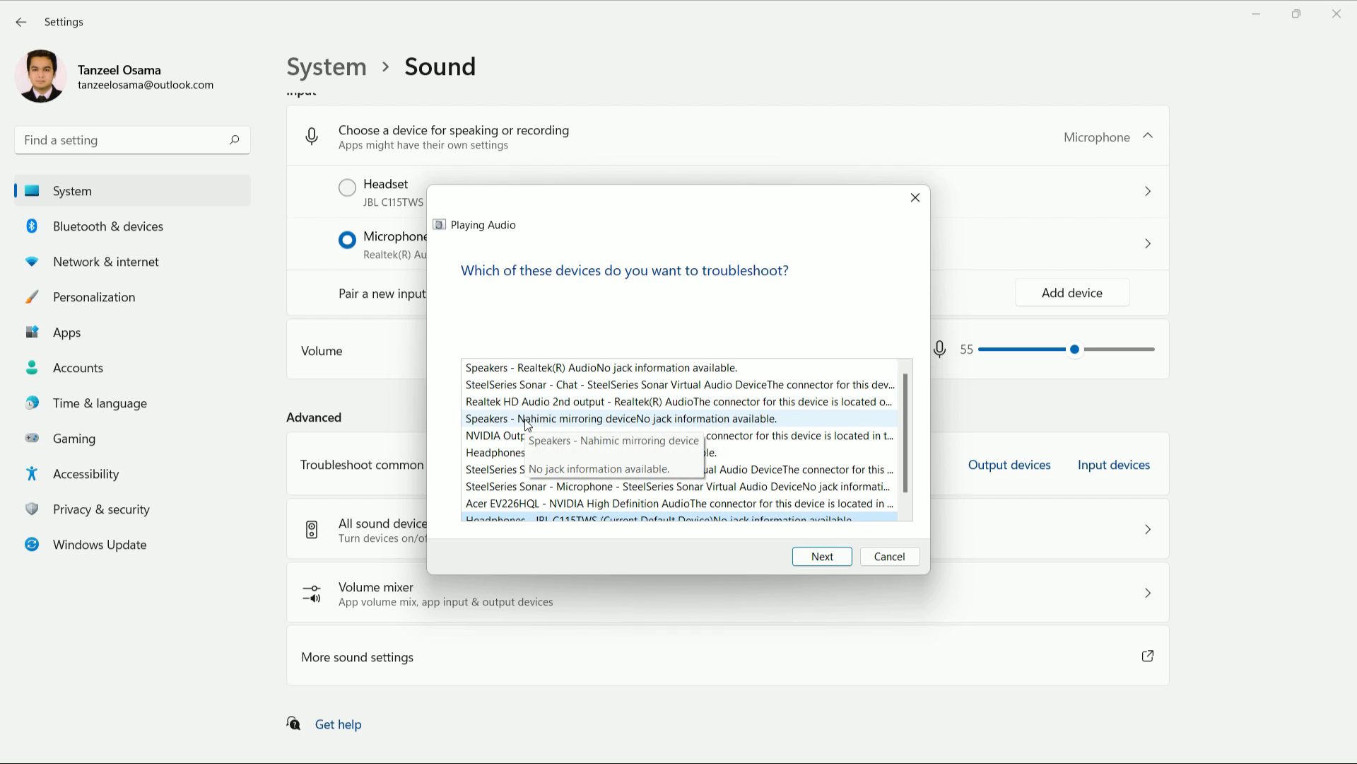
# - Select Speakers - Realtek(R) Audio in the Playing Audio troubleshooter and continue
pyautogui.click(600, 367)
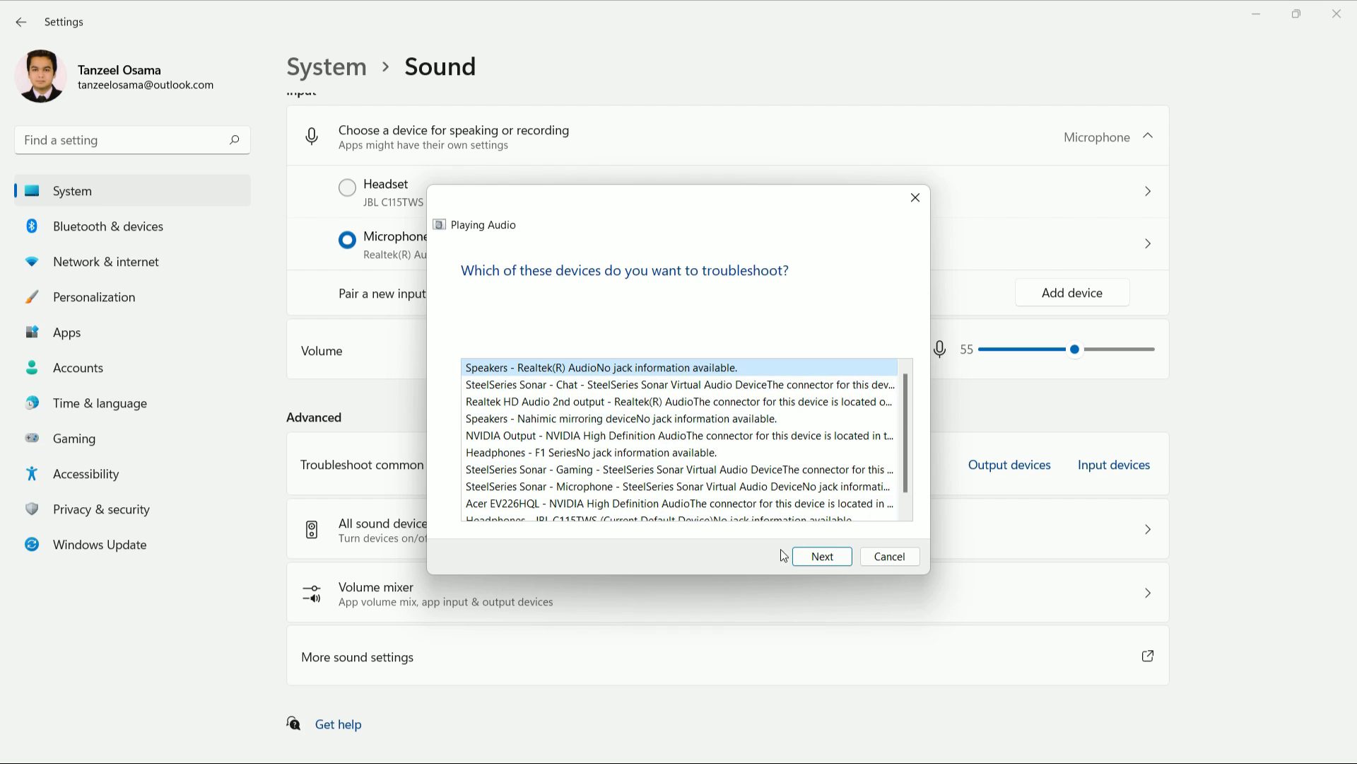
pyautogui.click(820, 555)
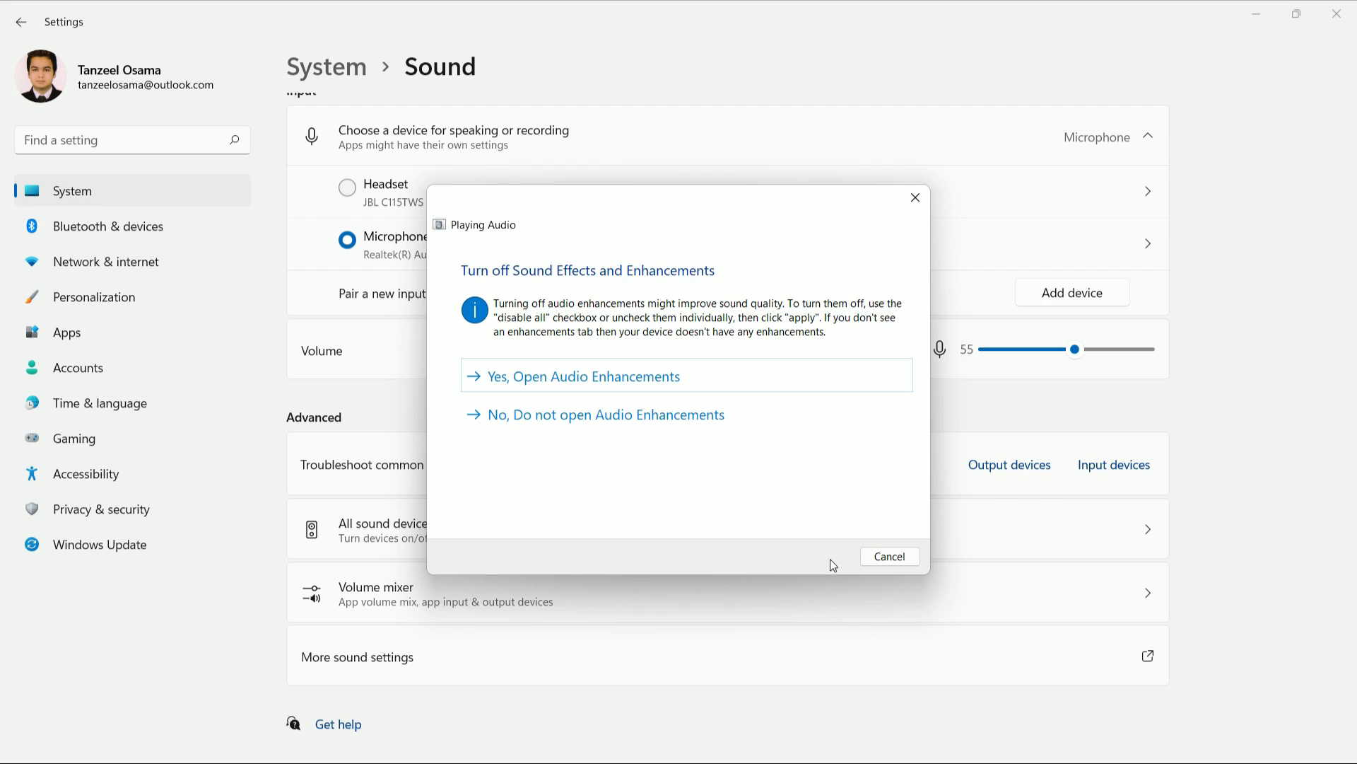
pyautogui.moveTo(740, 469)
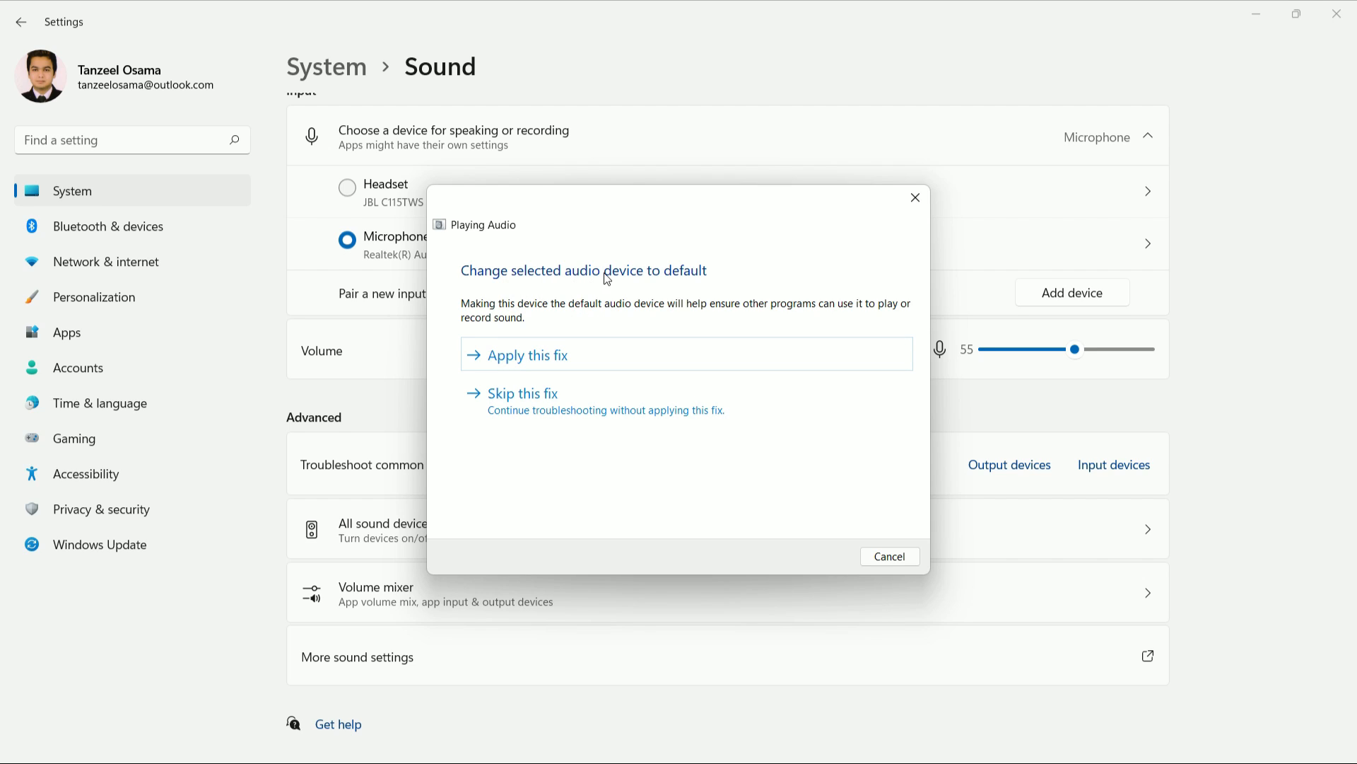
pyautogui.moveTo(648, 279)
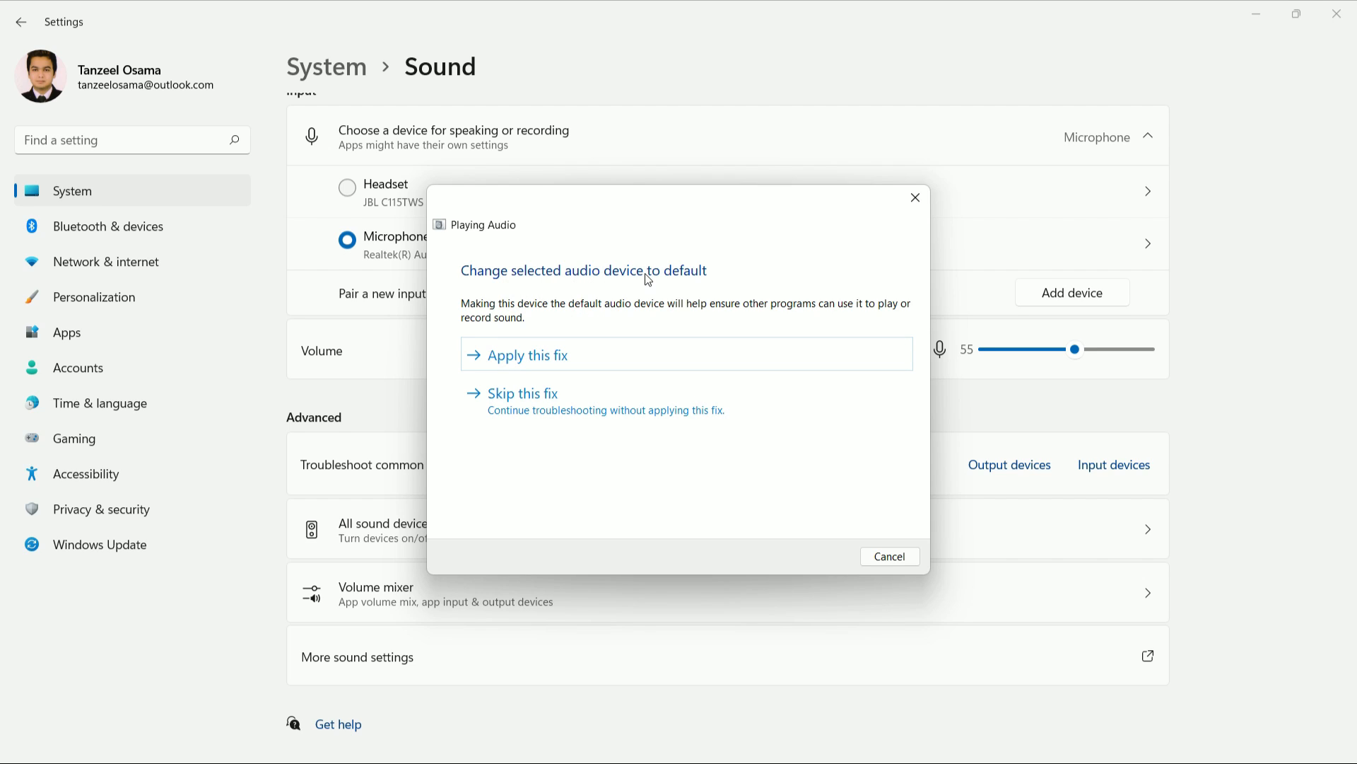